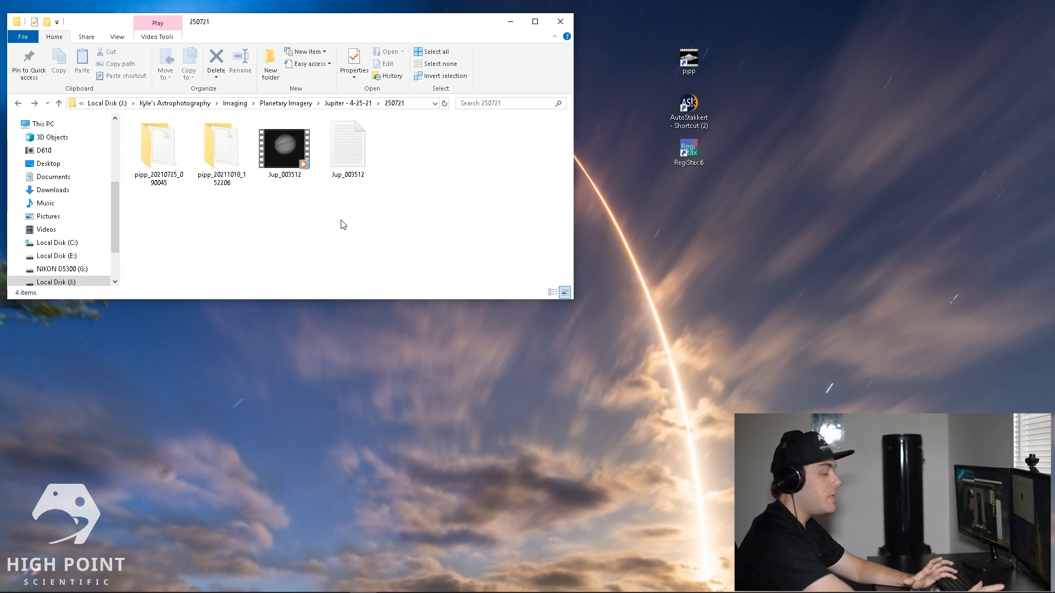
# Step: Select the Jupiter video Jup_003512 in the 250721 capture folder and launch PIPP beside it
pyautogui.click(284, 144)
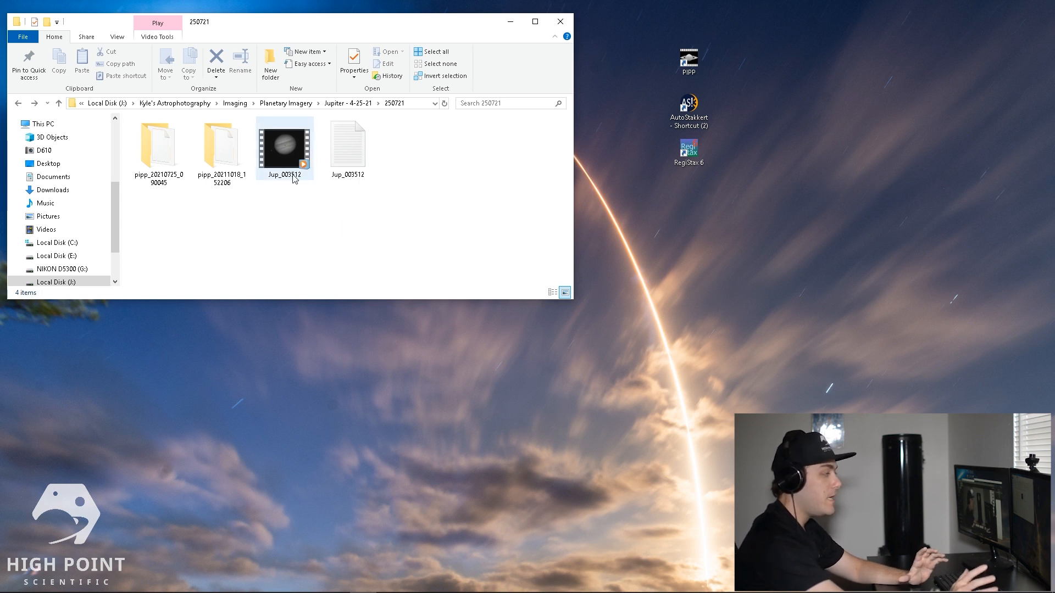
pyautogui.moveTo(284, 145)
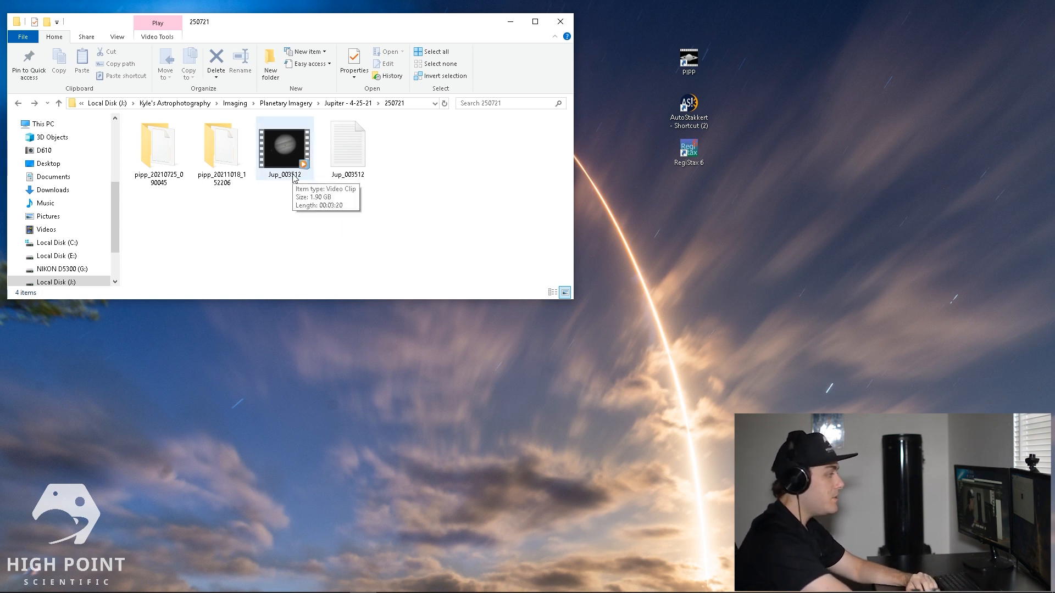
pyautogui.click(283, 143)
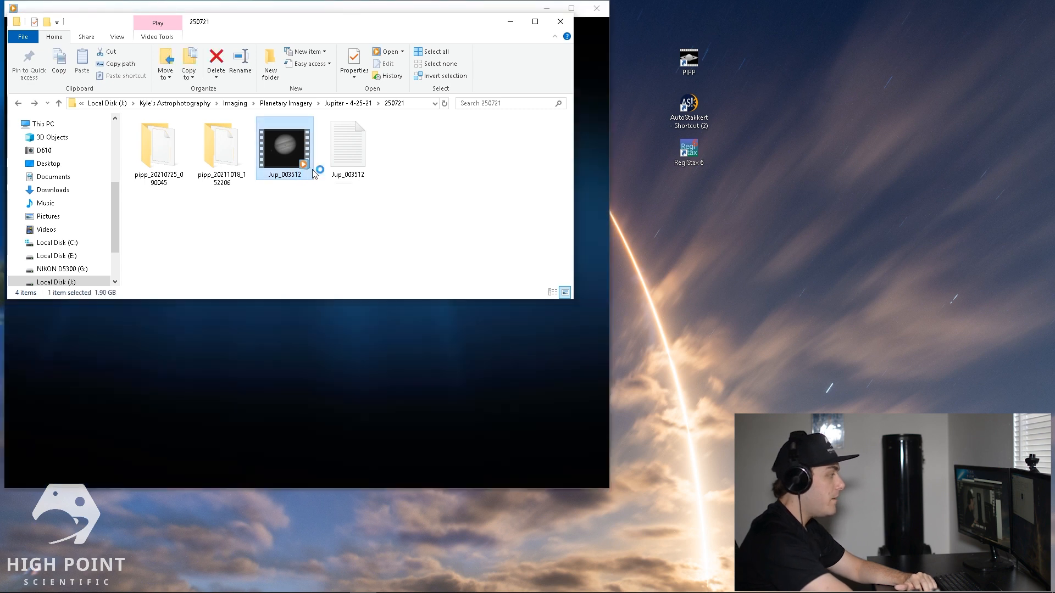
pyautogui.doubleClick(283, 142)
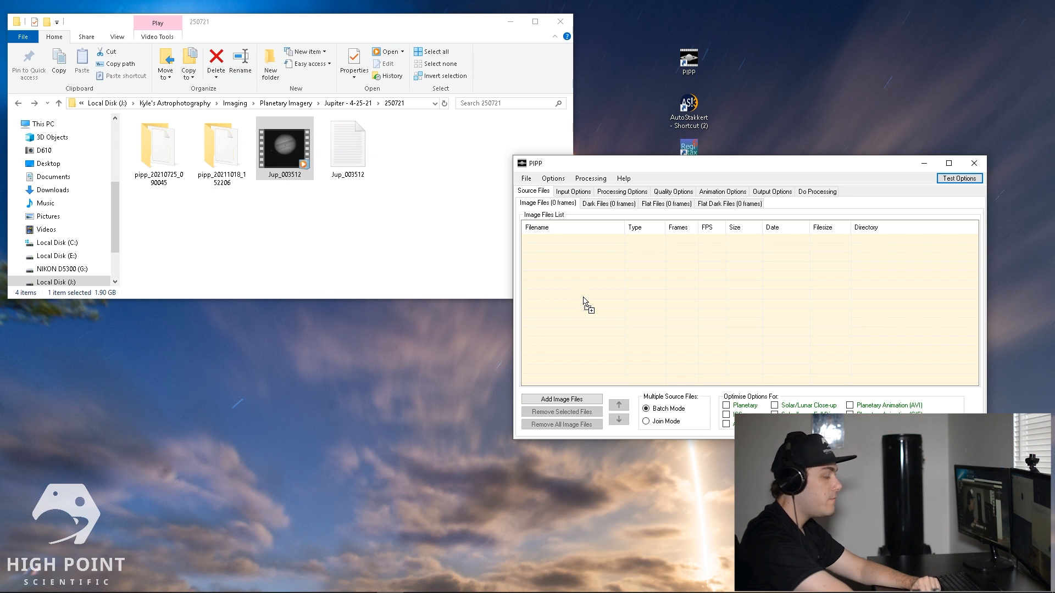
# Step: Add Jup_003512.avi (5012 frames) as a source file with RGGB debayering accepted, dismissing the preview
pyautogui.click(562, 399)
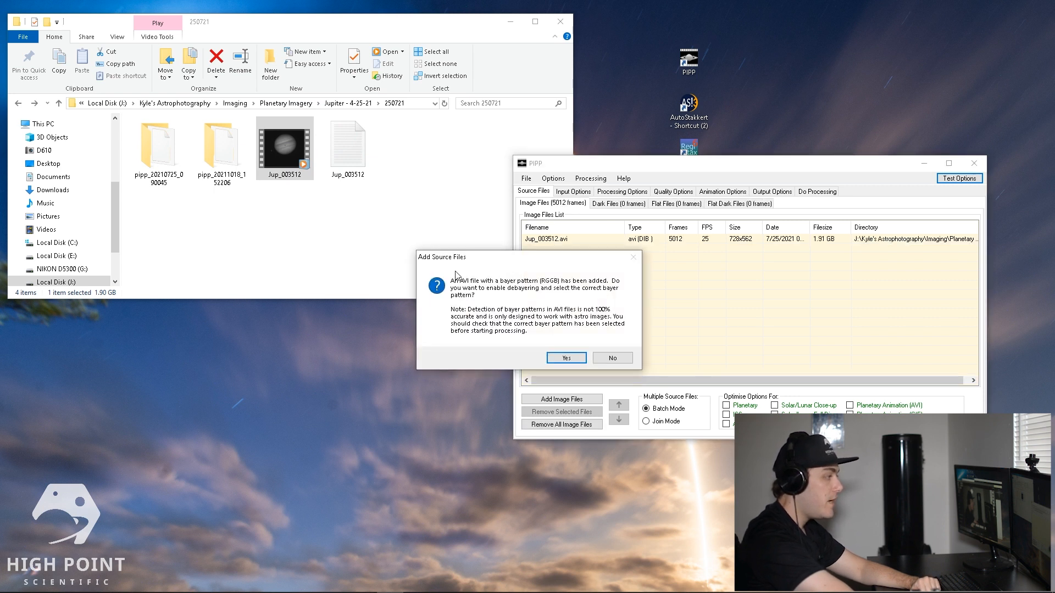
pyautogui.moveTo(545, 278)
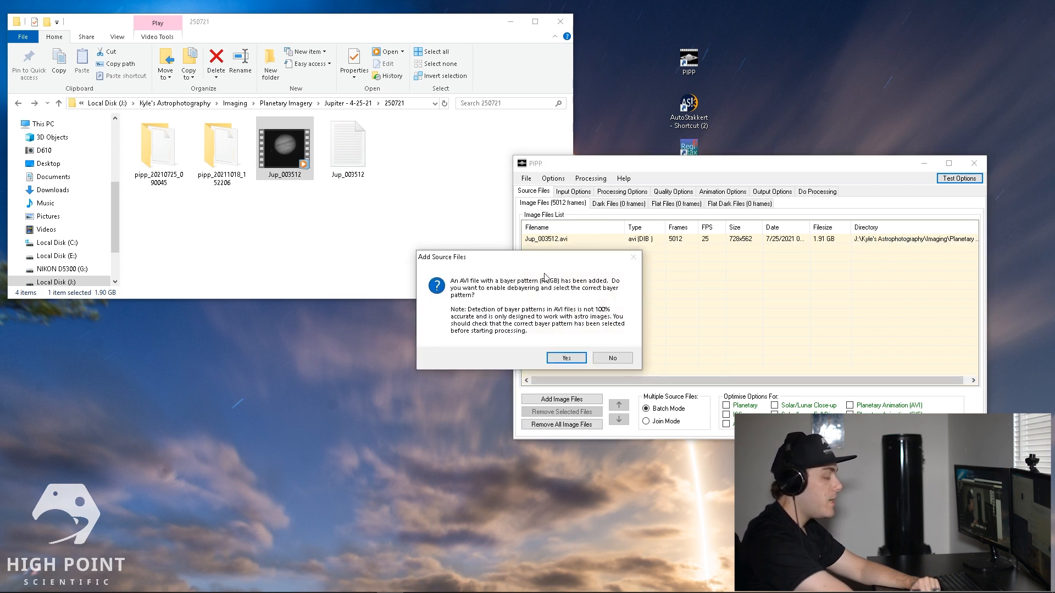
pyautogui.moveTo(570, 277)
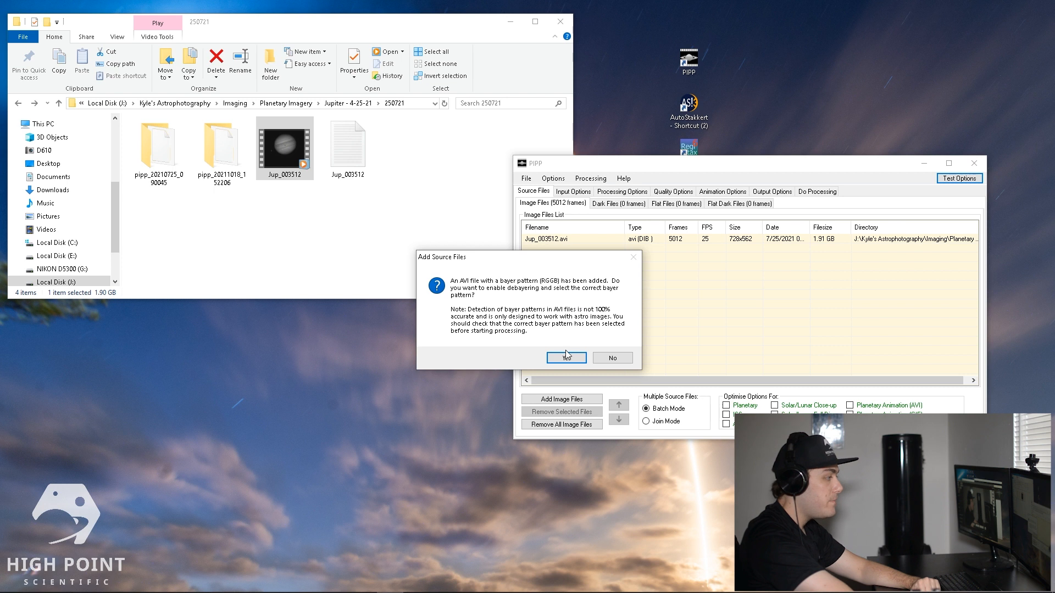
pyautogui.click(566, 358)
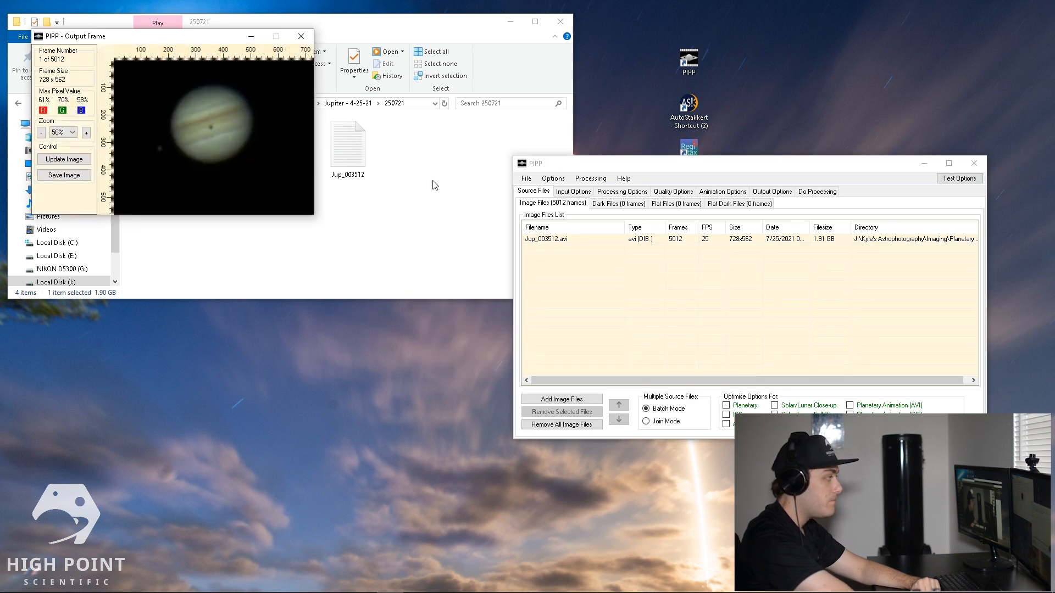
pyautogui.moveTo(316, 287)
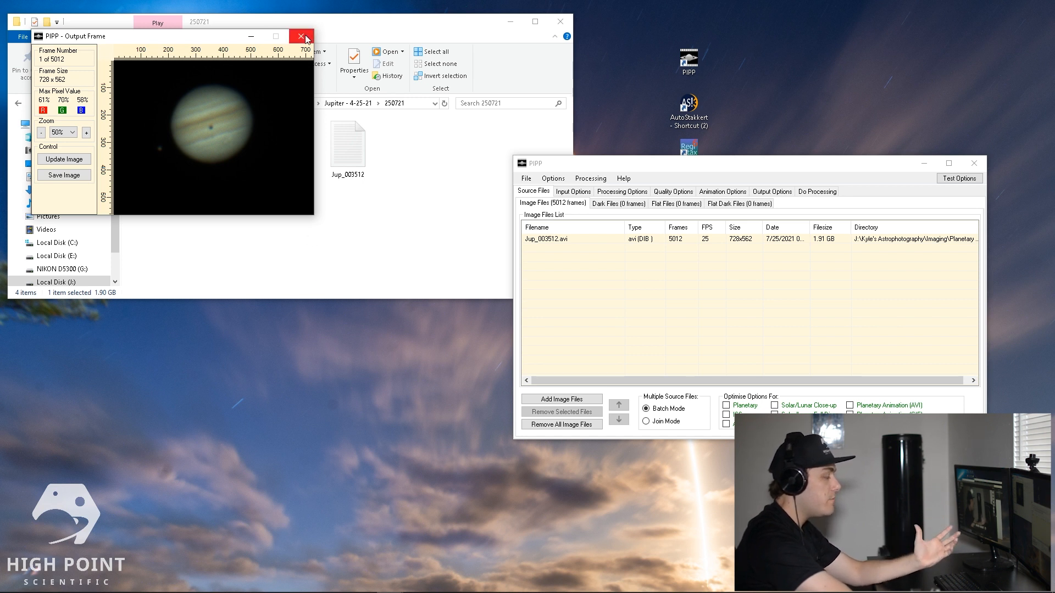
pyautogui.click(301, 36)
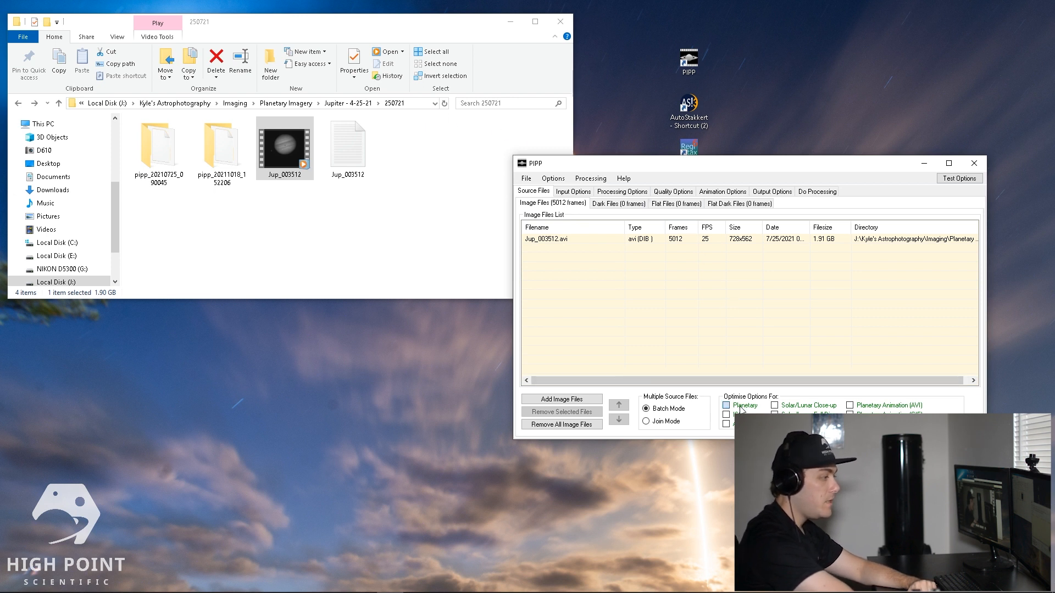
# Step: Optimise the job for Planetary imaging and review the Input Options with debayering enabled
pyautogui.click(726, 406)
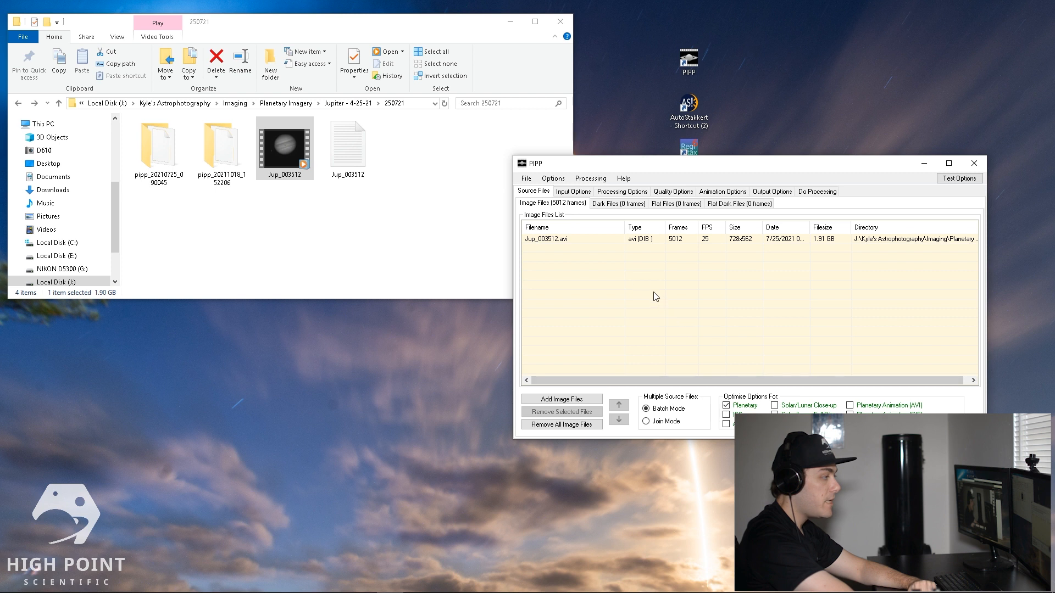
pyautogui.click(574, 191)
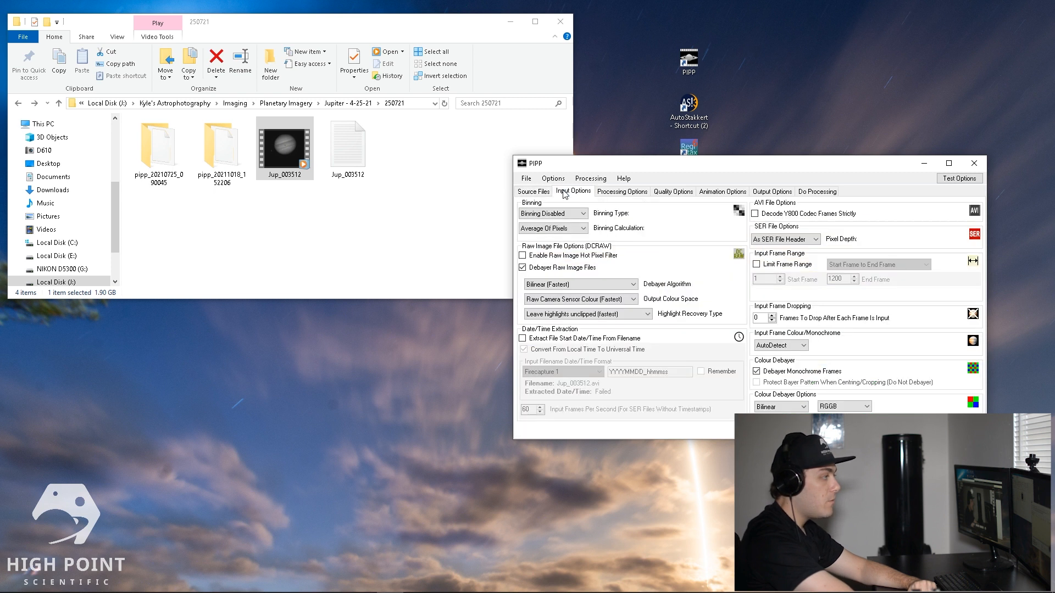
pyautogui.moveTo(684, 421)
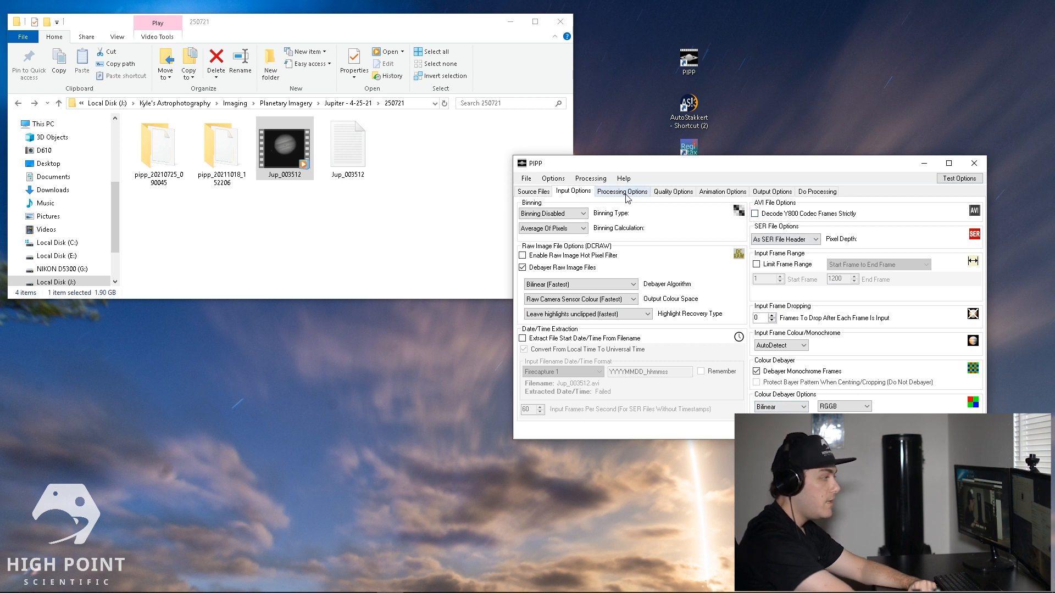
# Step: Review Processing Options with object detection, centring and 448x448 cropping, then move to Quality Options
pyautogui.click(622, 191)
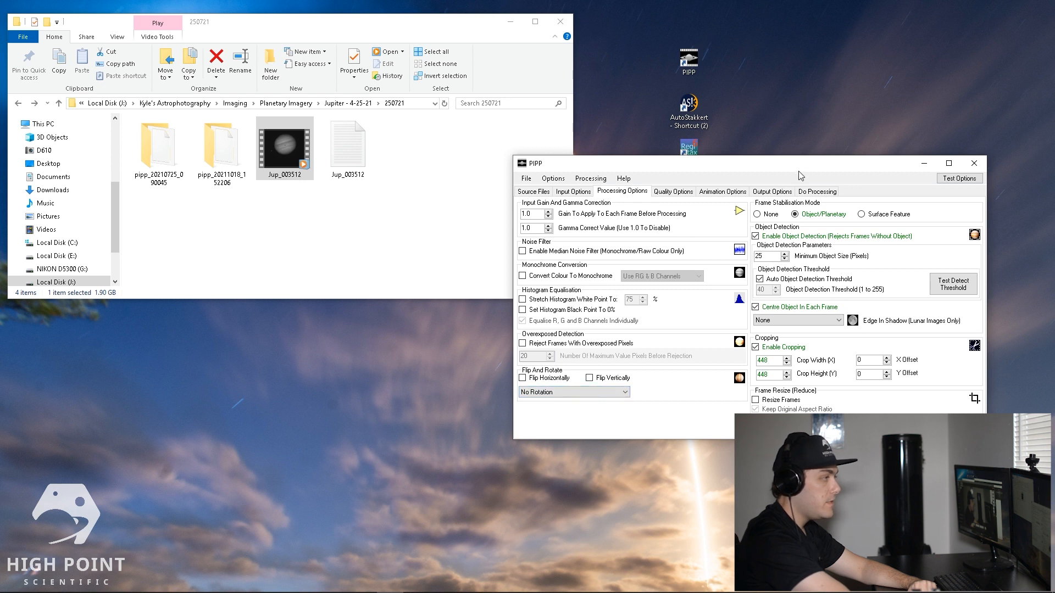
pyautogui.moveTo(822, 214)
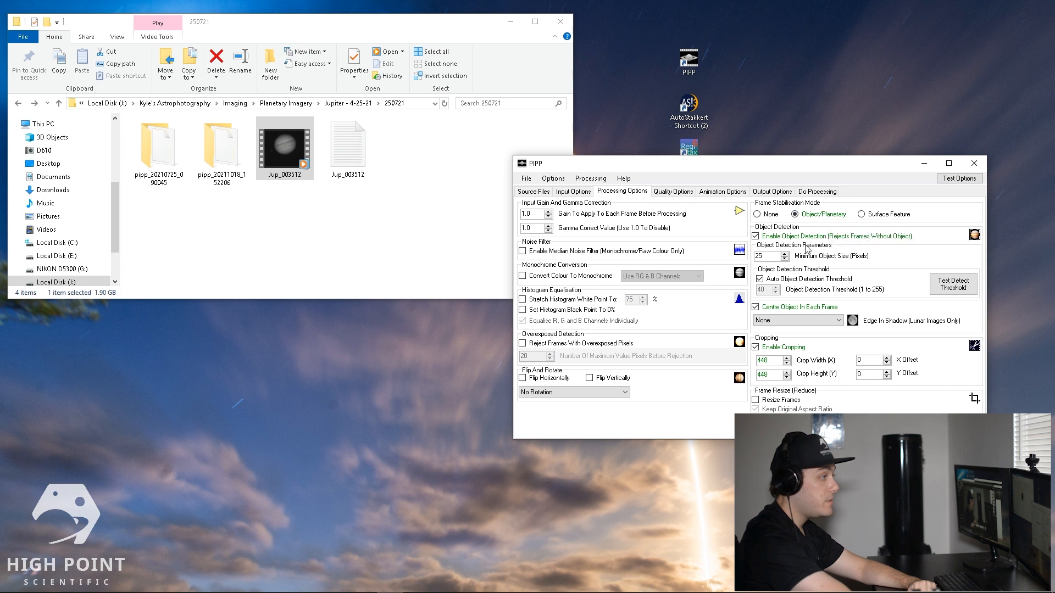
pyautogui.moveTo(815, 247)
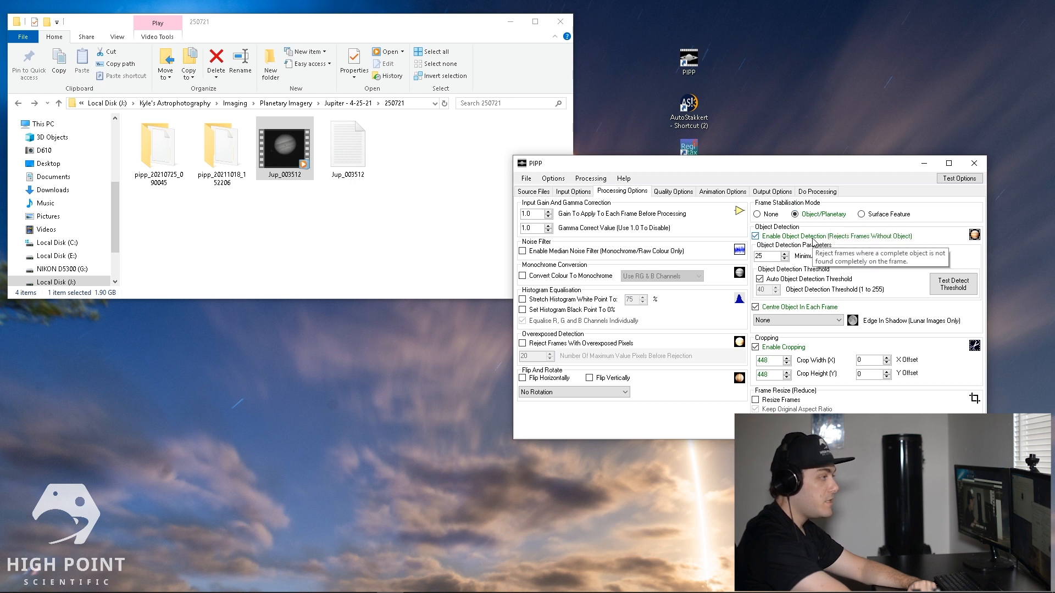
pyautogui.moveTo(820, 281)
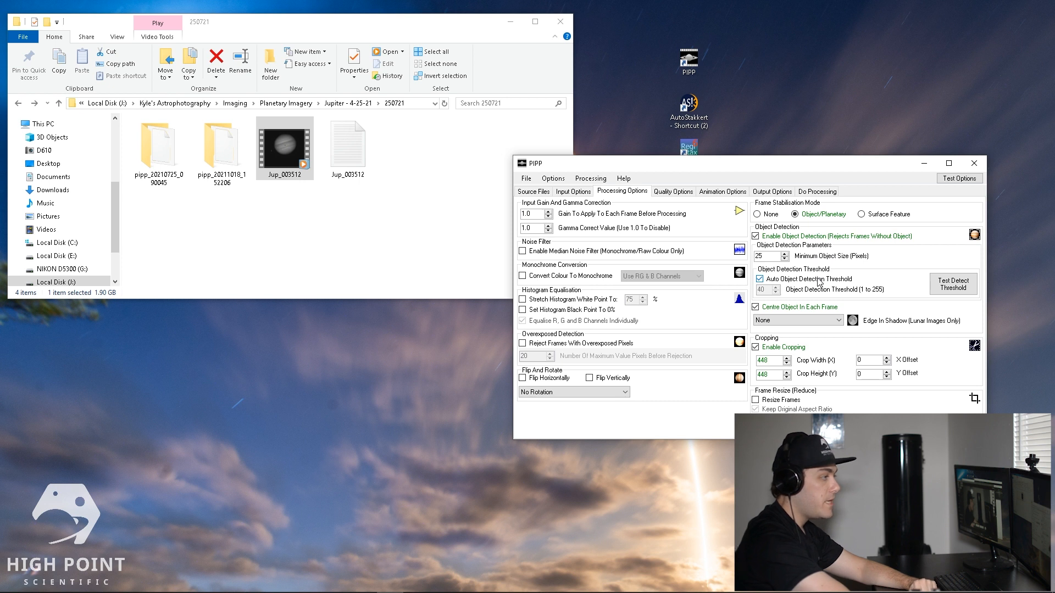
pyautogui.moveTo(815, 306)
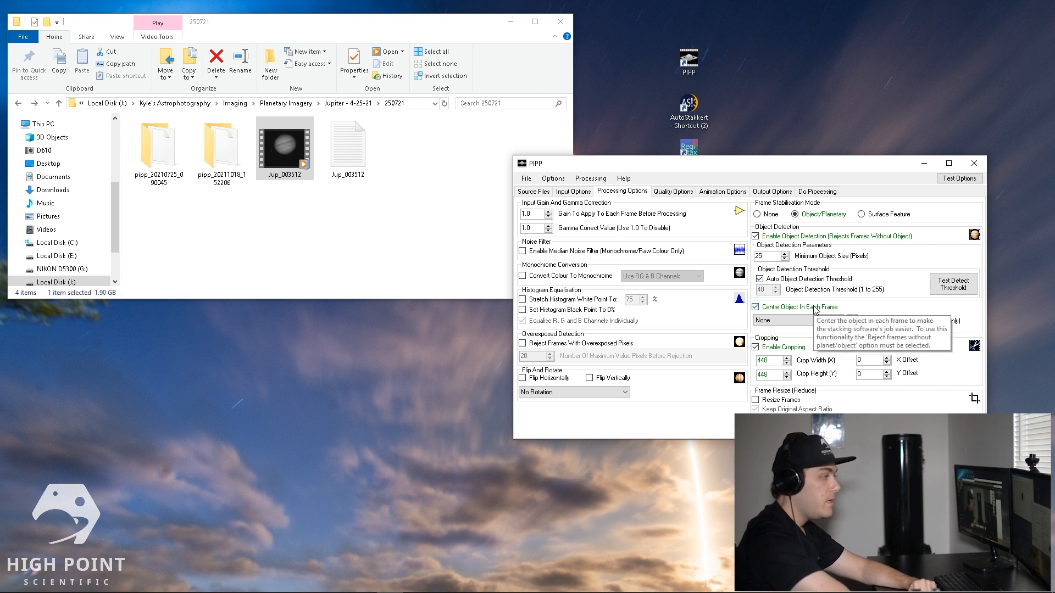
pyautogui.moveTo(875, 297)
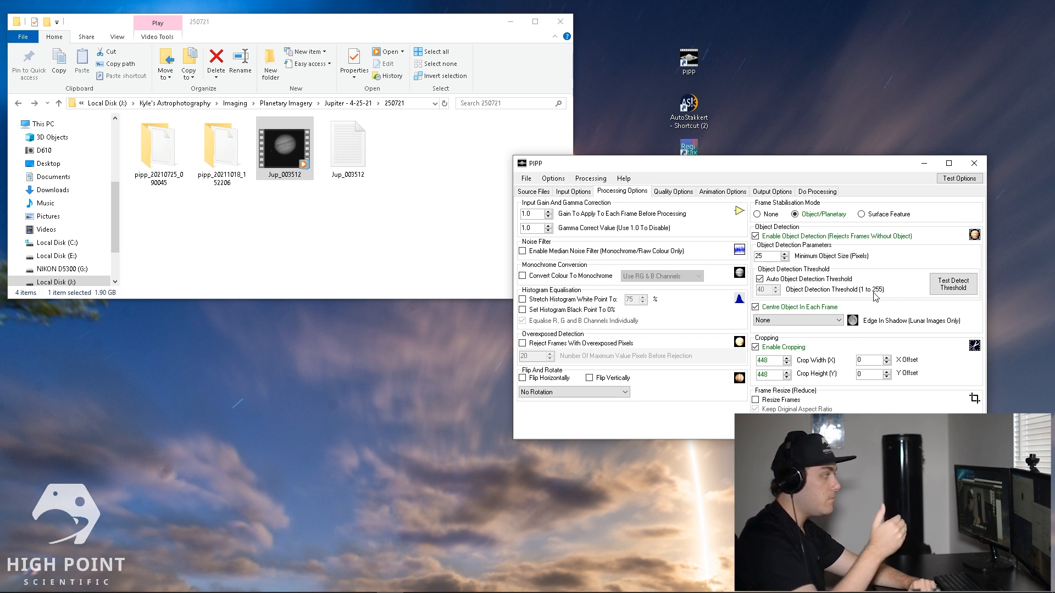
pyautogui.click(755, 348)
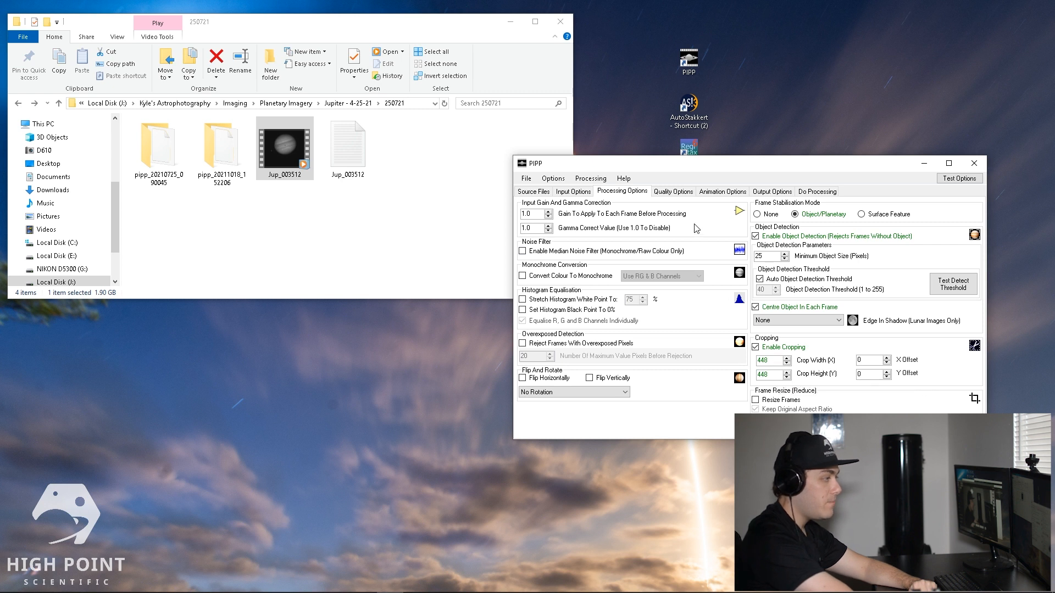
pyautogui.click(673, 191)
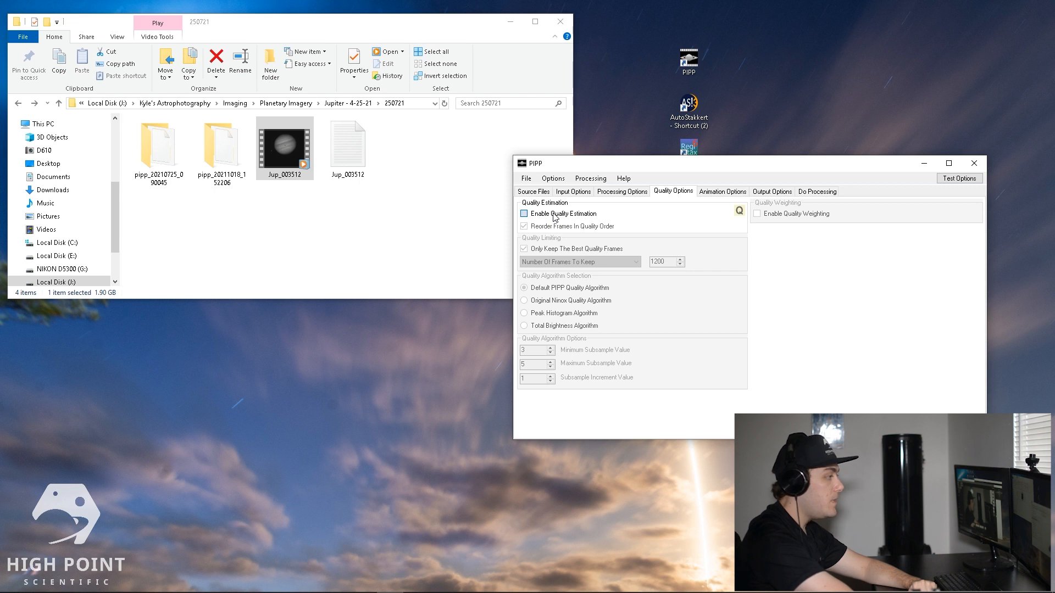
# Step: Enable quality estimation keeping only the best 4000 of the 5012 frames
pyautogui.click(524, 213)
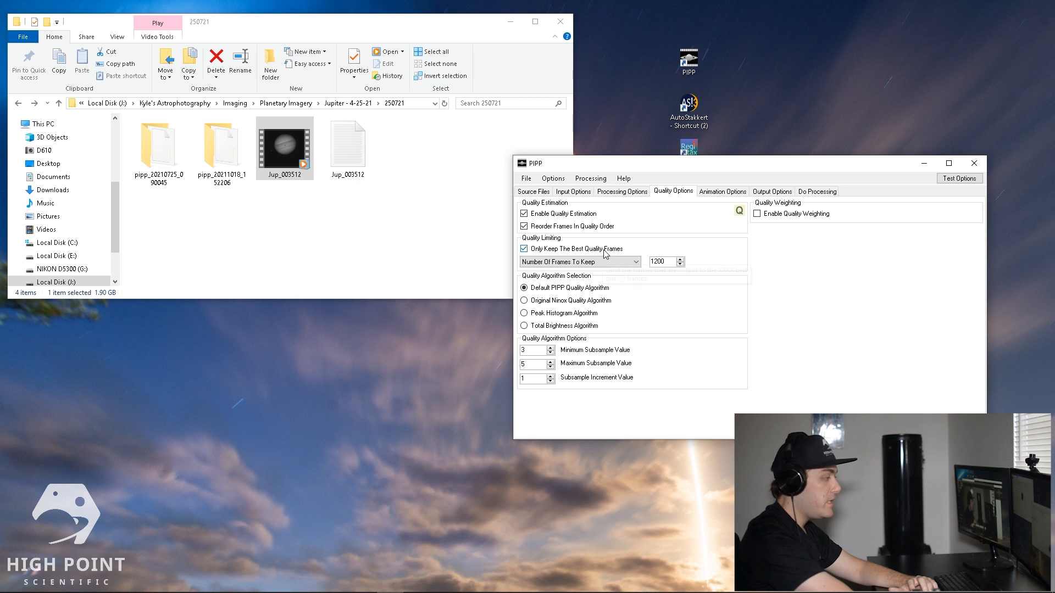
pyautogui.click(661, 262)
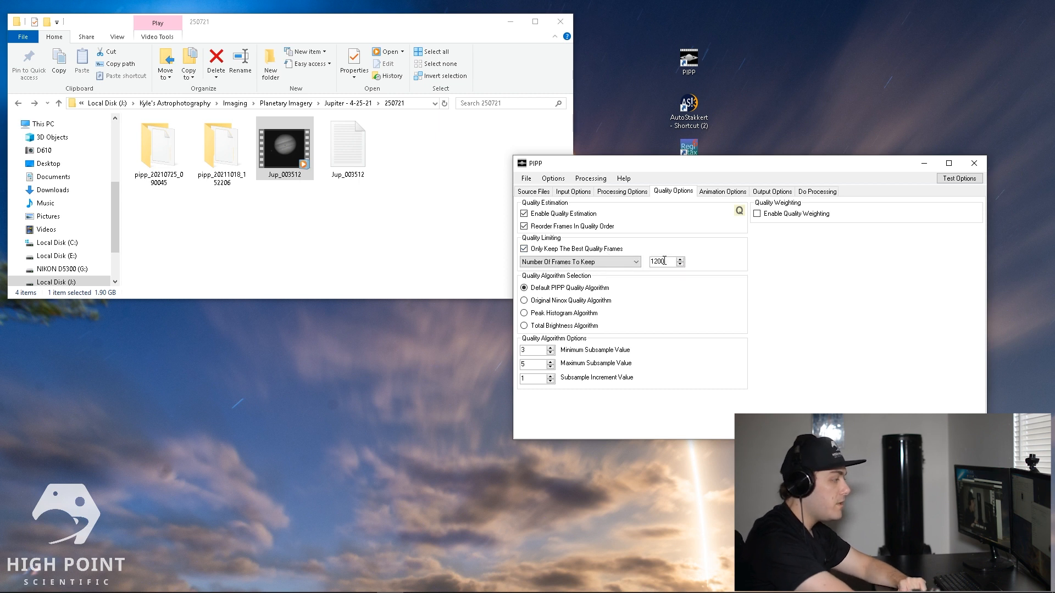
pyautogui.click(533, 192)
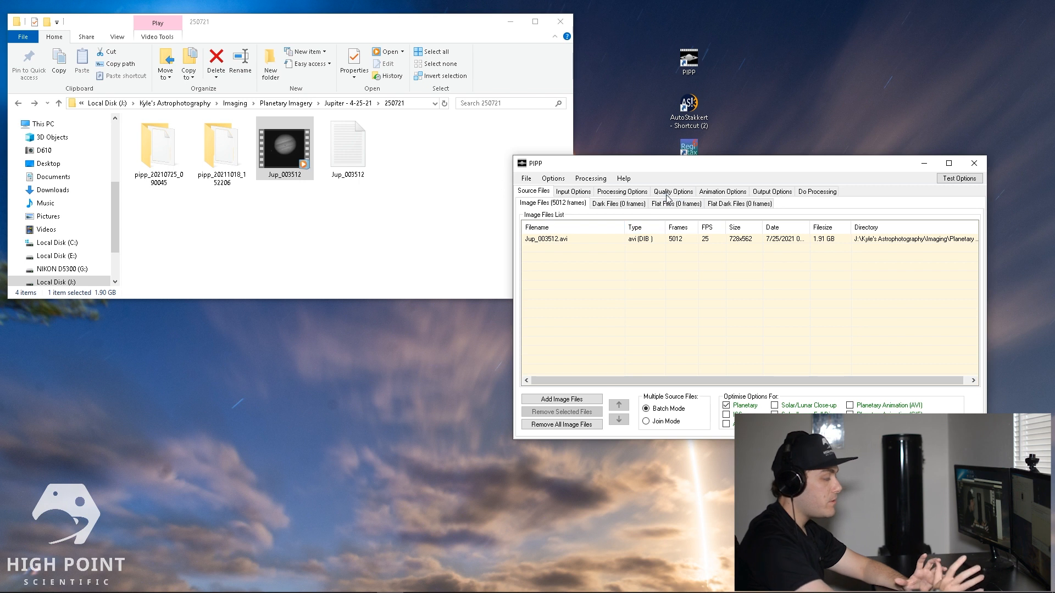
pyautogui.click(672, 191)
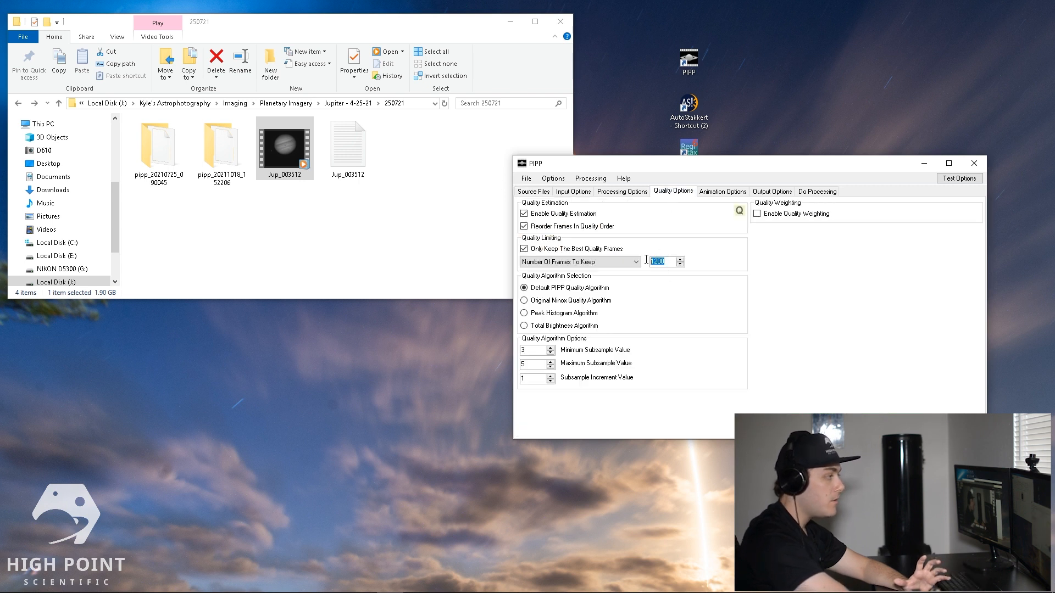
pyautogui.write('4')
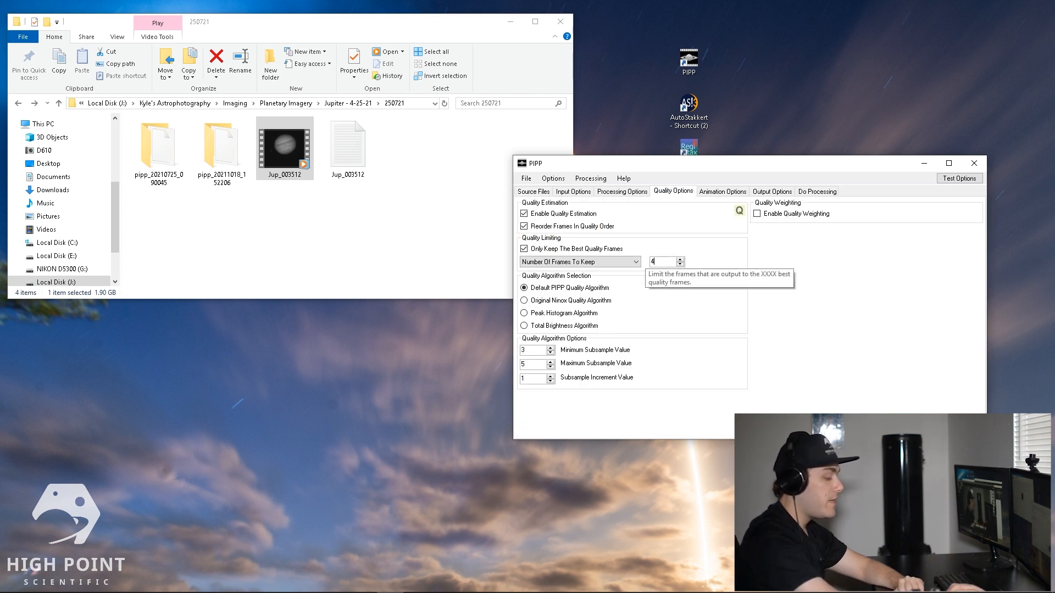
pyautogui.write('4000')
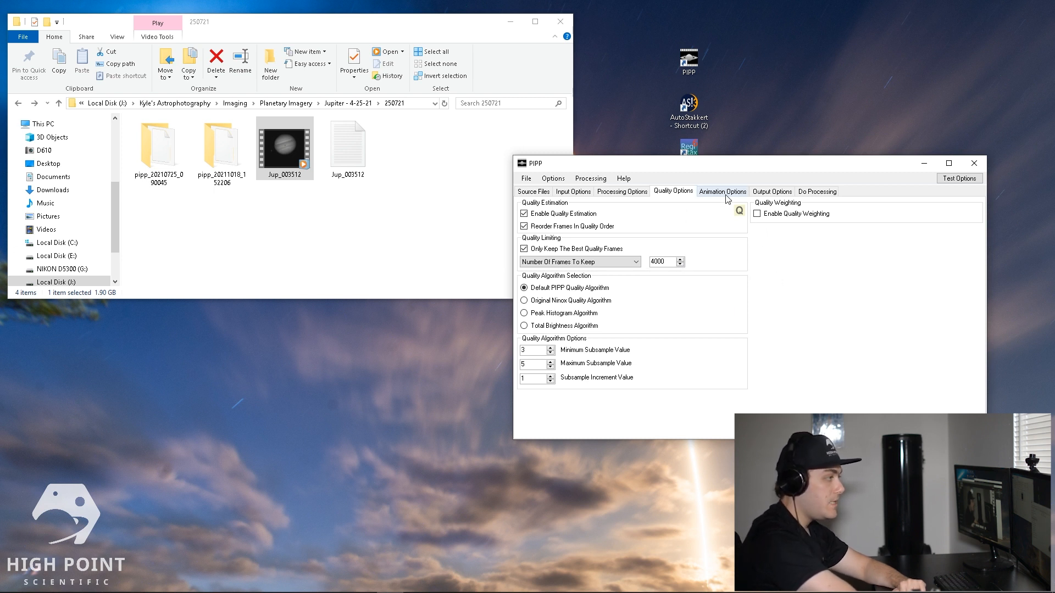
pyautogui.click(722, 191)
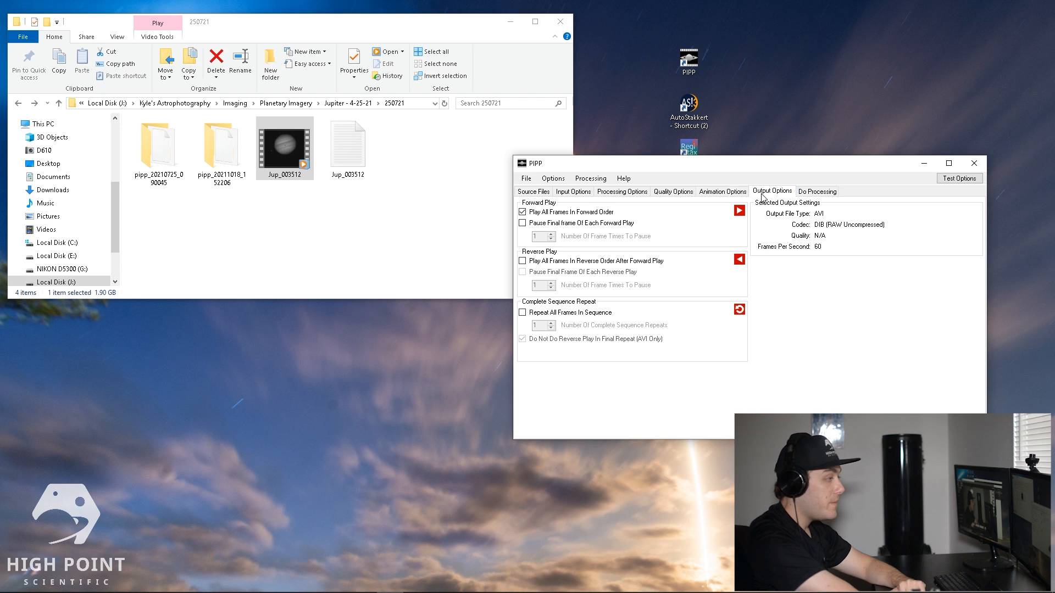
# Step: Set the output format to SER and move to the Do Processing page
pyautogui.click(772, 192)
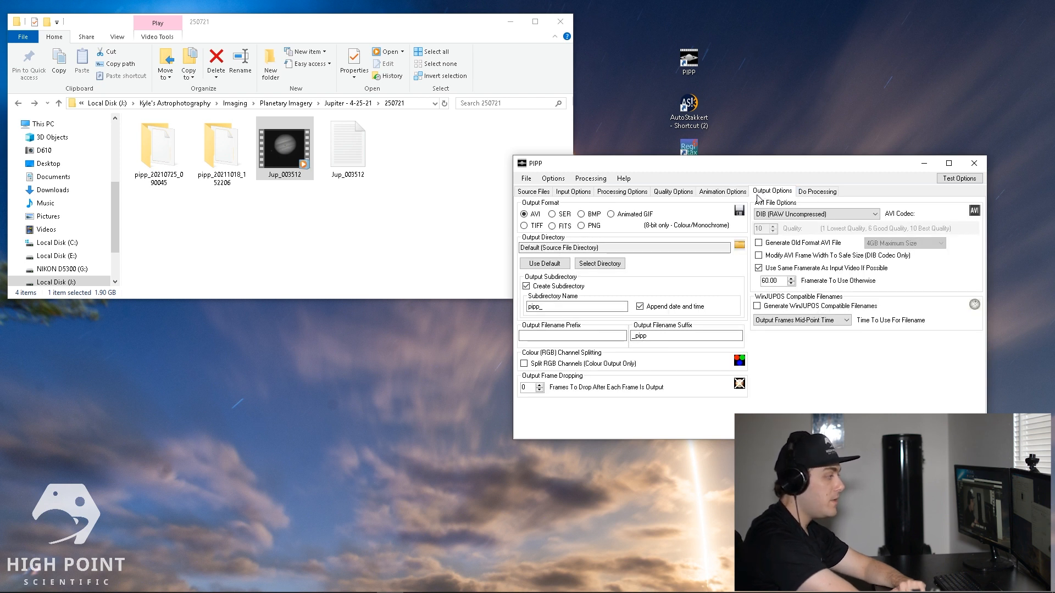
pyautogui.click(553, 214)
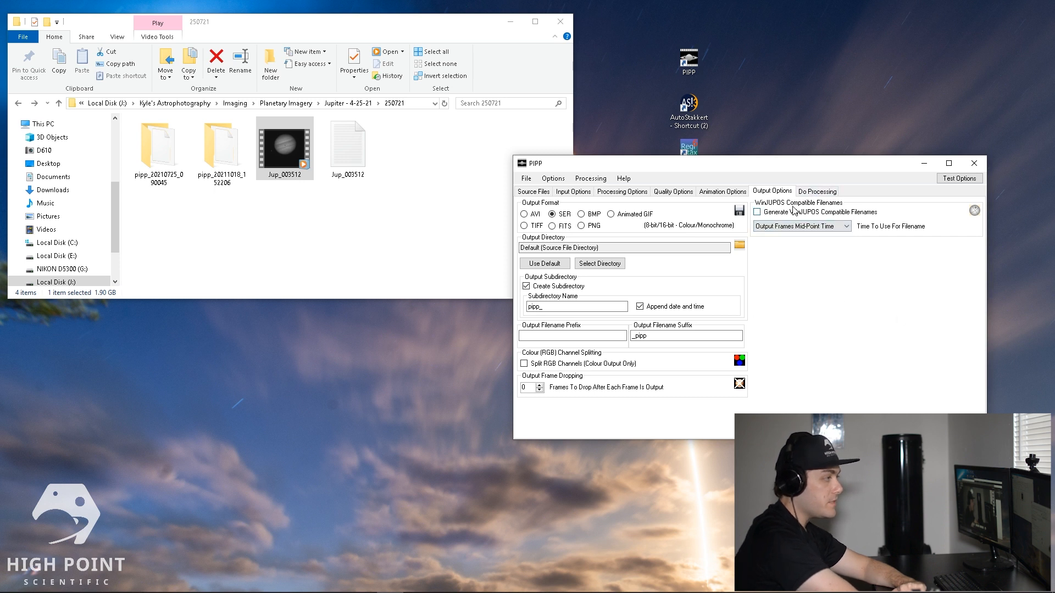
pyautogui.click(817, 191)
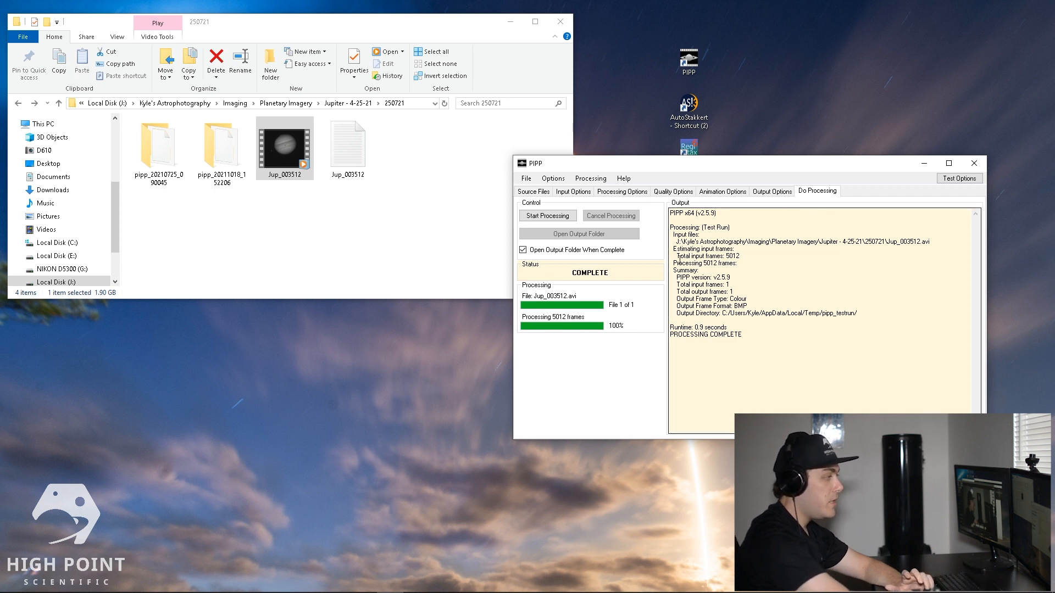
# Step: Start batch processing of the Jupiter video's 5012 frames
pyautogui.click(547, 215)
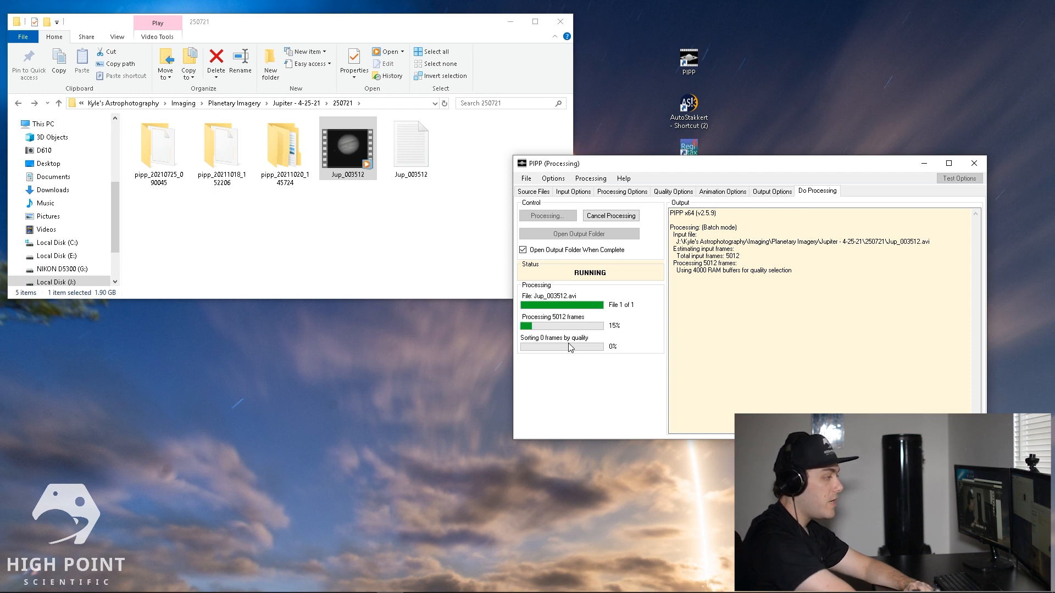
pyautogui.moveTo(463, 357)
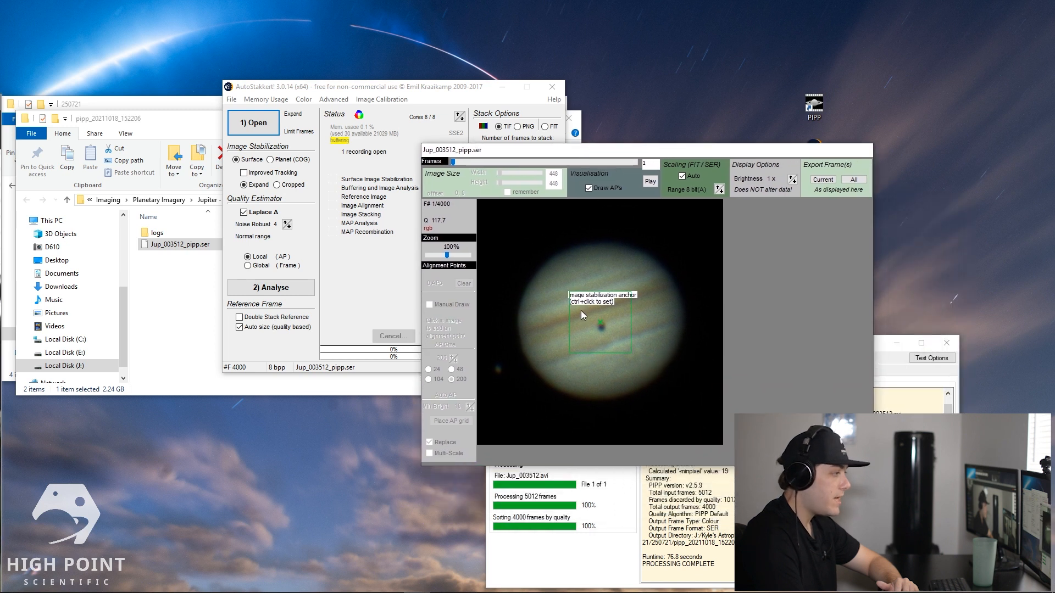
pyautogui.moveTo(645, 344)
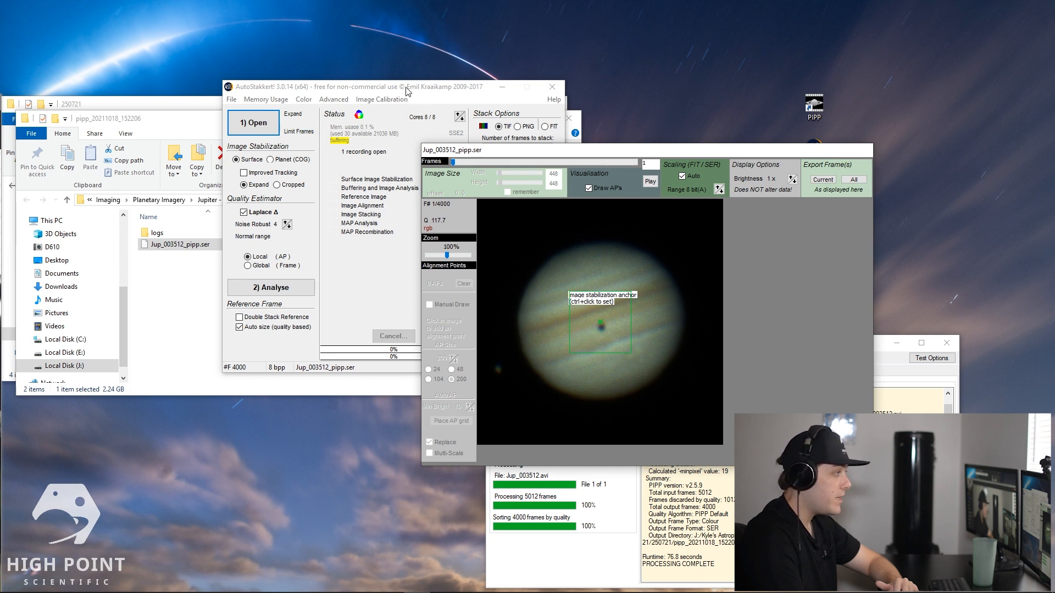
pyautogui.moveTo(323, 145)
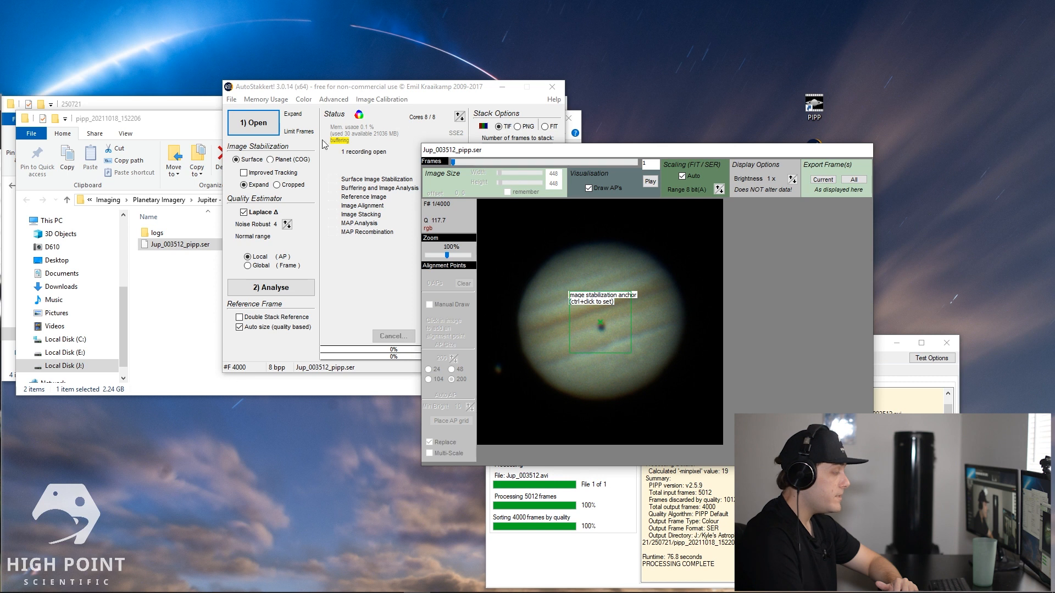
pyautogui.moveTo(281, 160)
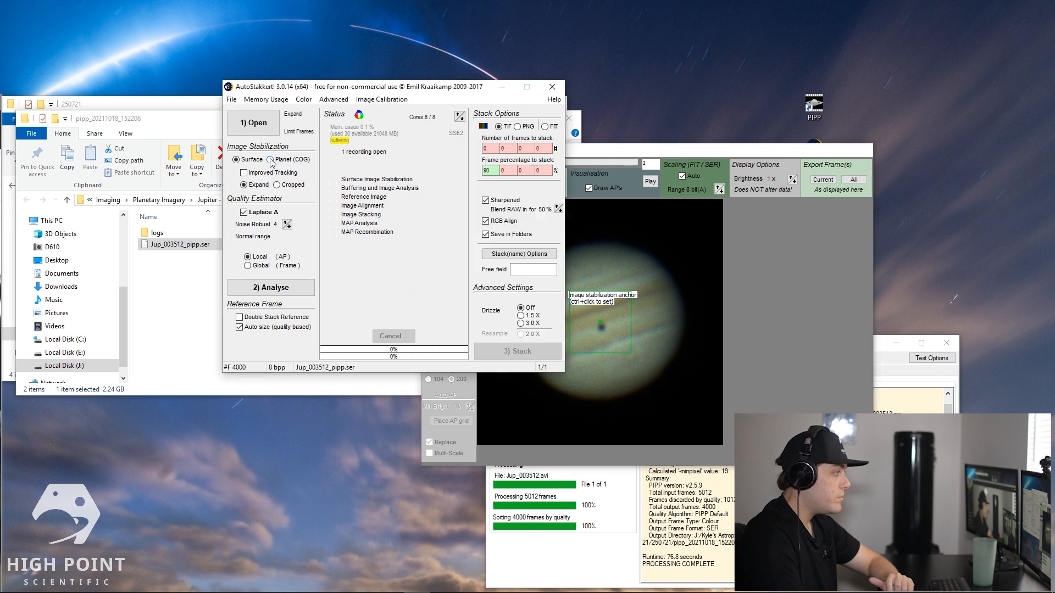
# Step: Stabilise Jup_003512_pipp.ser on the whole planet (COG) and start the quality analysis
pyautogui.click(271, 159)
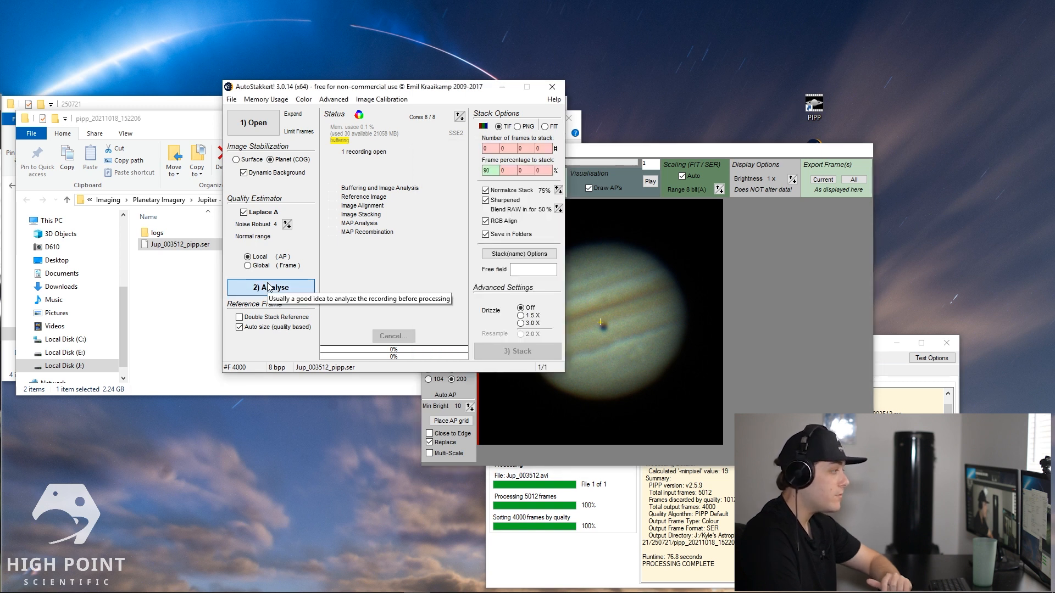
pyautogui.click(270, 286)
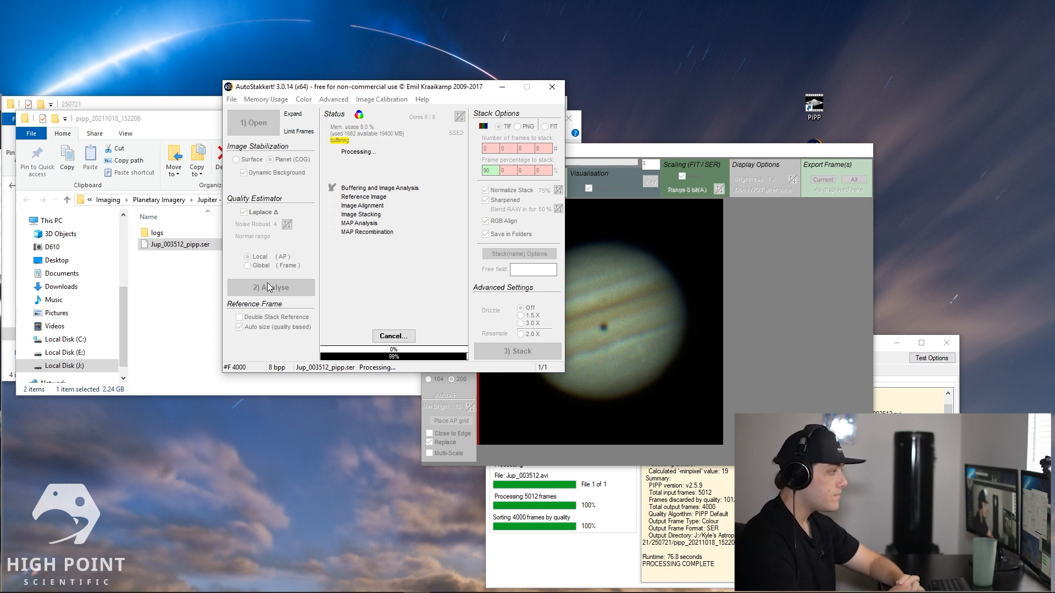
# Step: Let the analysis finish in about 21 seconds and review the frame quality graph
pyautogui.click(271, 286)
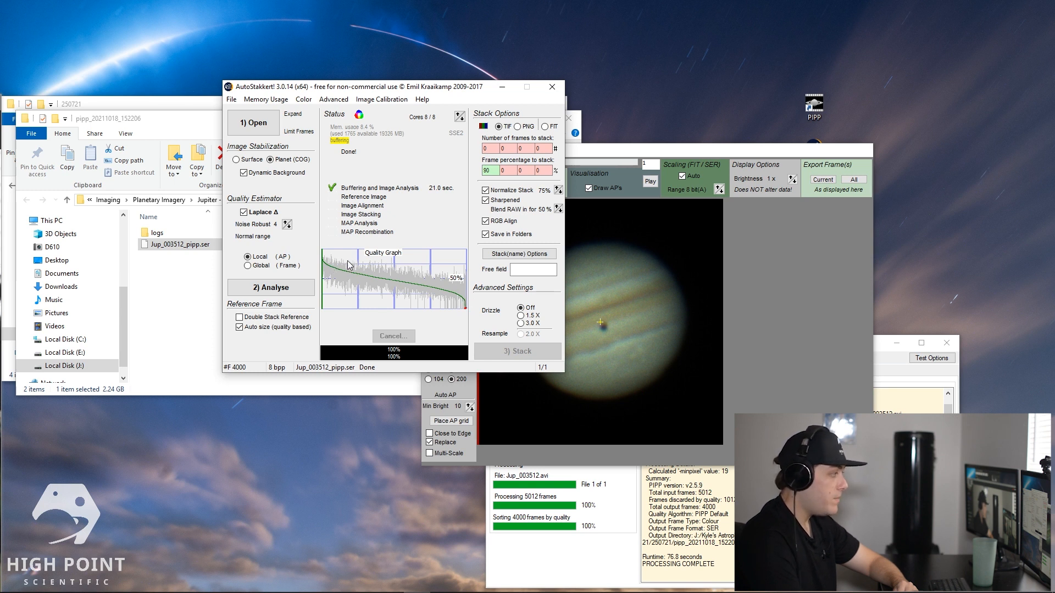
pyautogui.moveTo(393, 276)
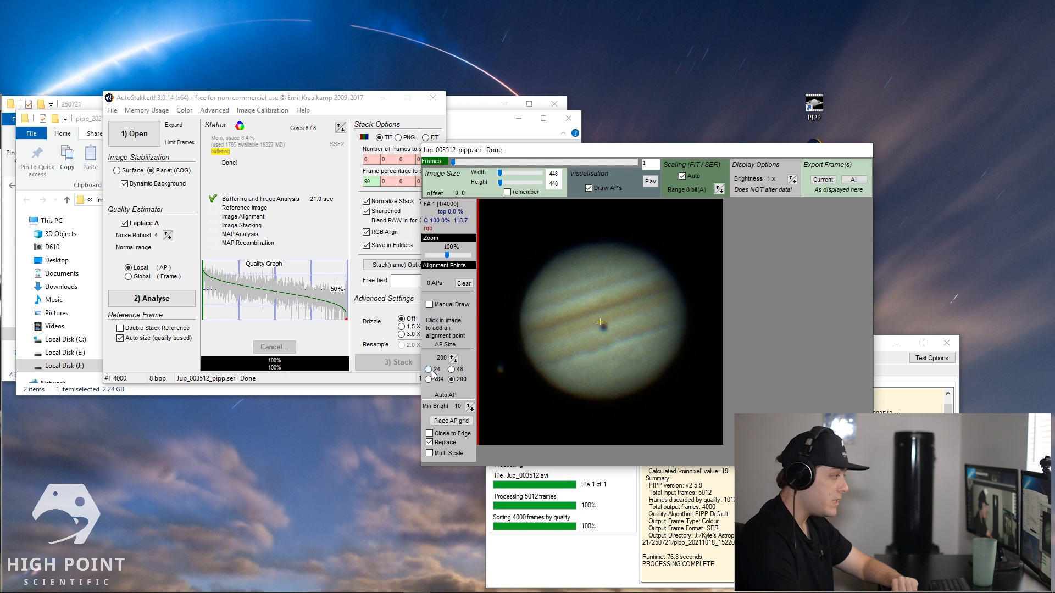
# Step: Place a grid of 404 size-24 alignment points over Jupiter and stack the best frames into AS_90
pyautogui.click(428, 357)
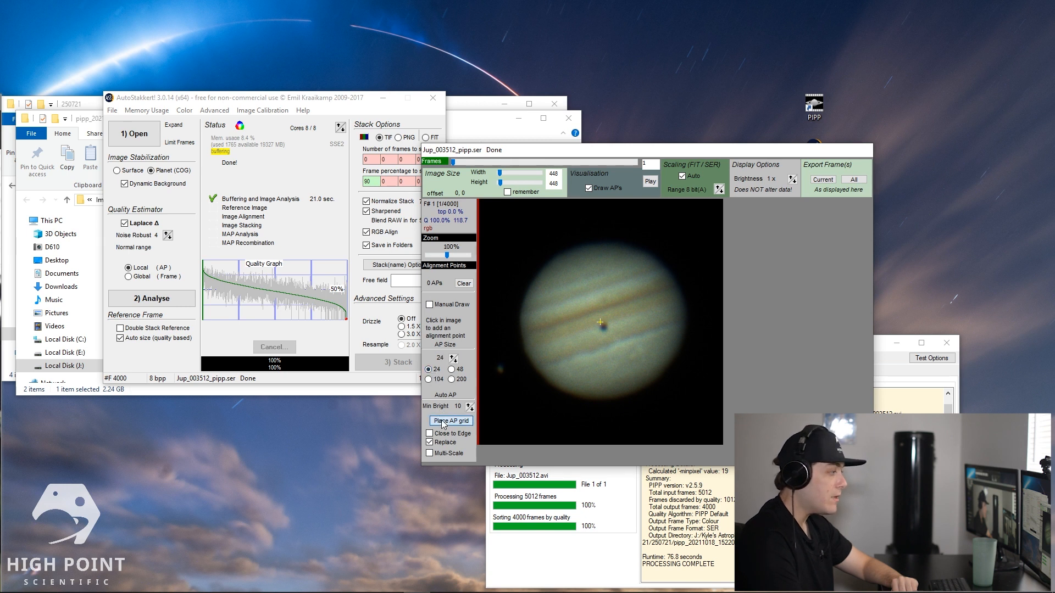
pyautogui.click(450, 420)
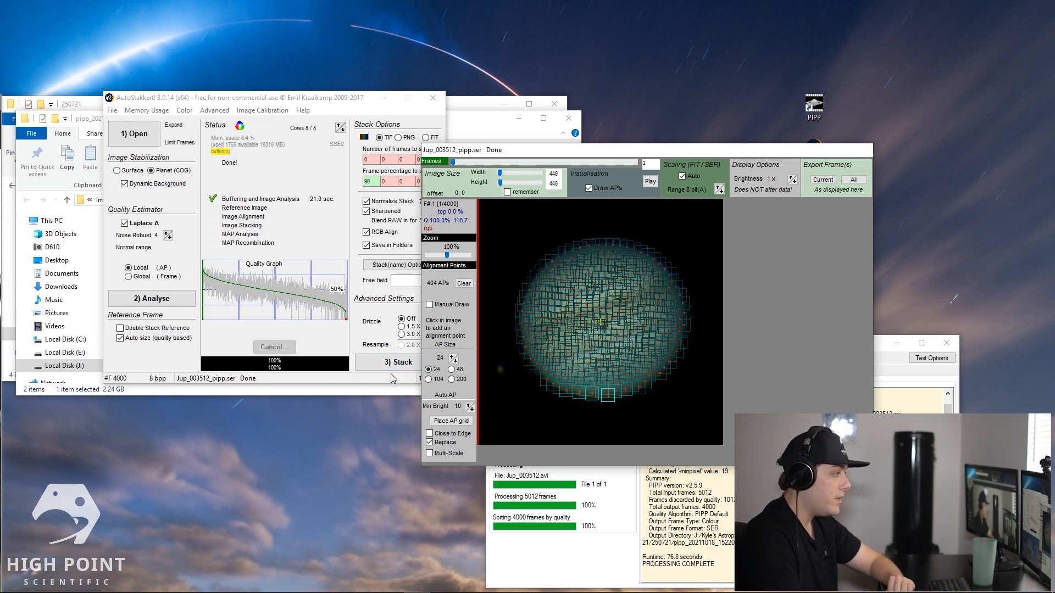
pyautogui.moveTo(393, 362)
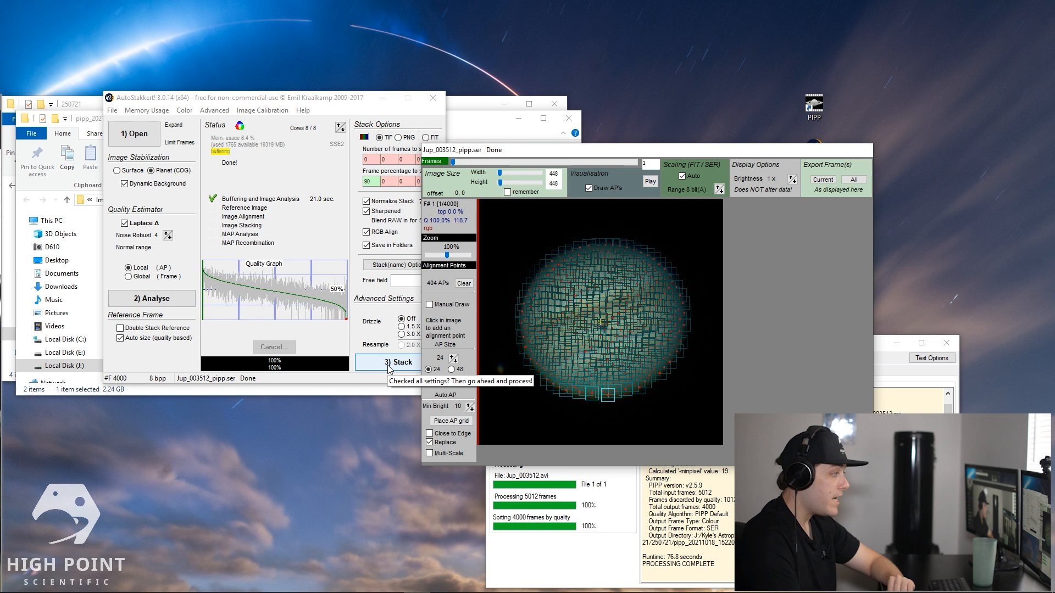
pyautogui.click(388, 362)
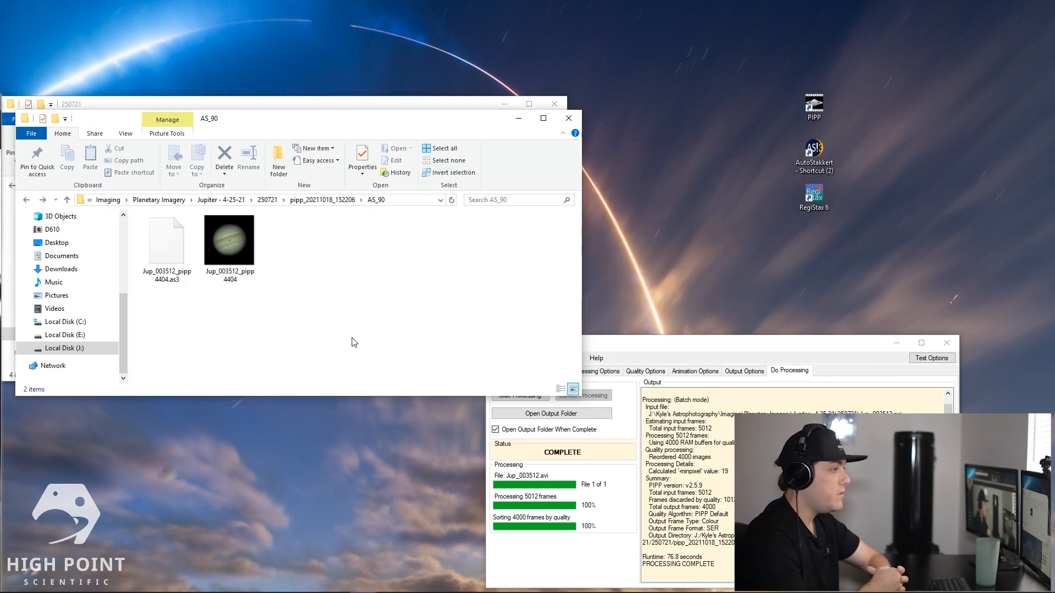
pyautogui.moveTo(283, 275)
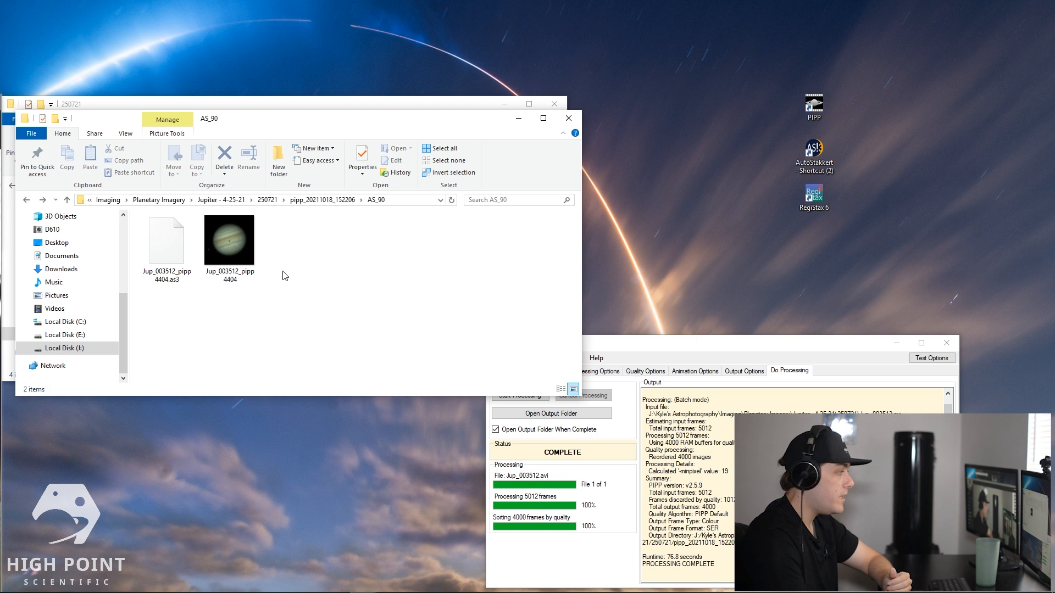
# Step: Preview the stacked Jupiter image from the AS_90 folder and launch RegiStax 6
pyautogui.doubleClick(228, 238)
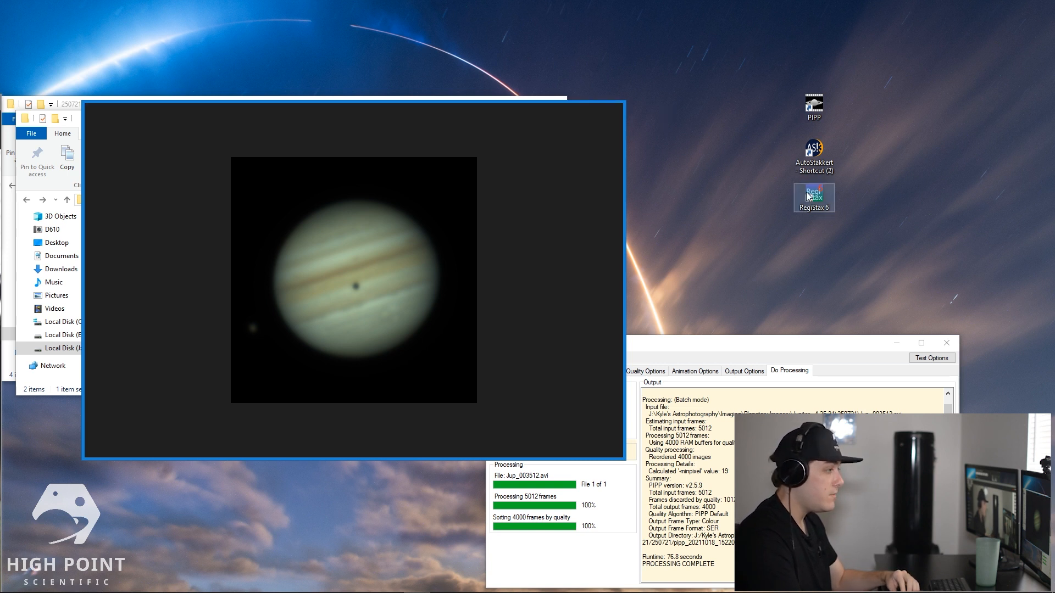
pyautogui.doubleClick(813, 198)
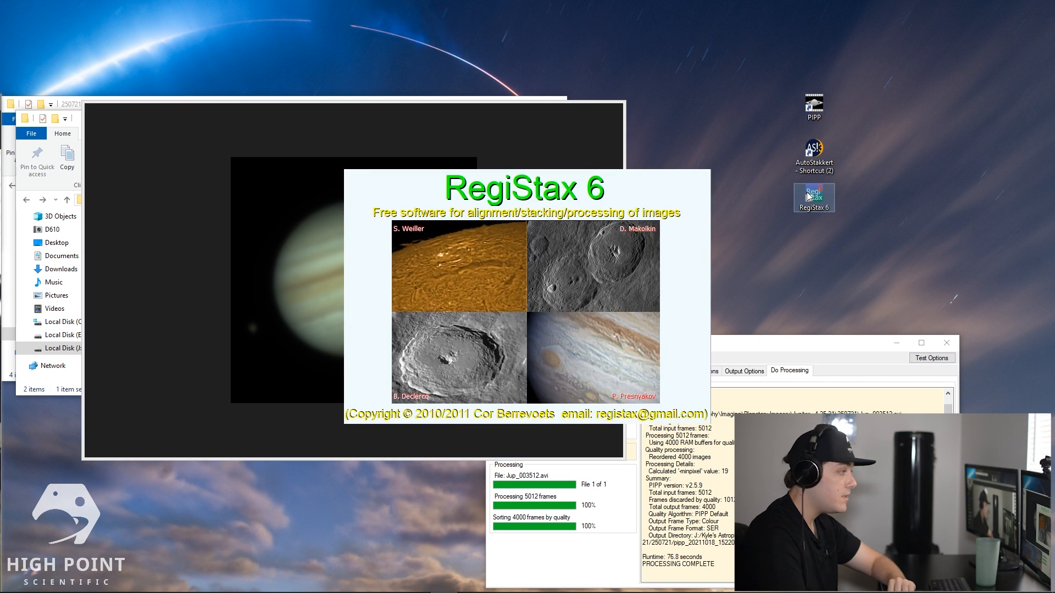
pyautogui.moveTo(779, 215)
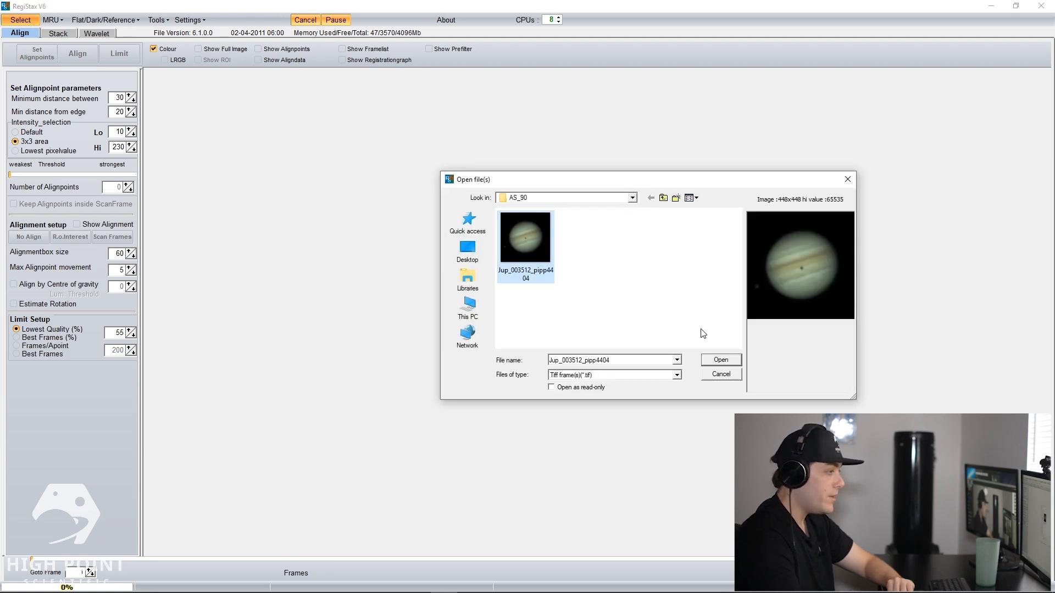
# Step: Load the Jup_003512_pipp4404 stacked TIFF and accept stretching its intensity levels
pyautogui.click(720, 359)
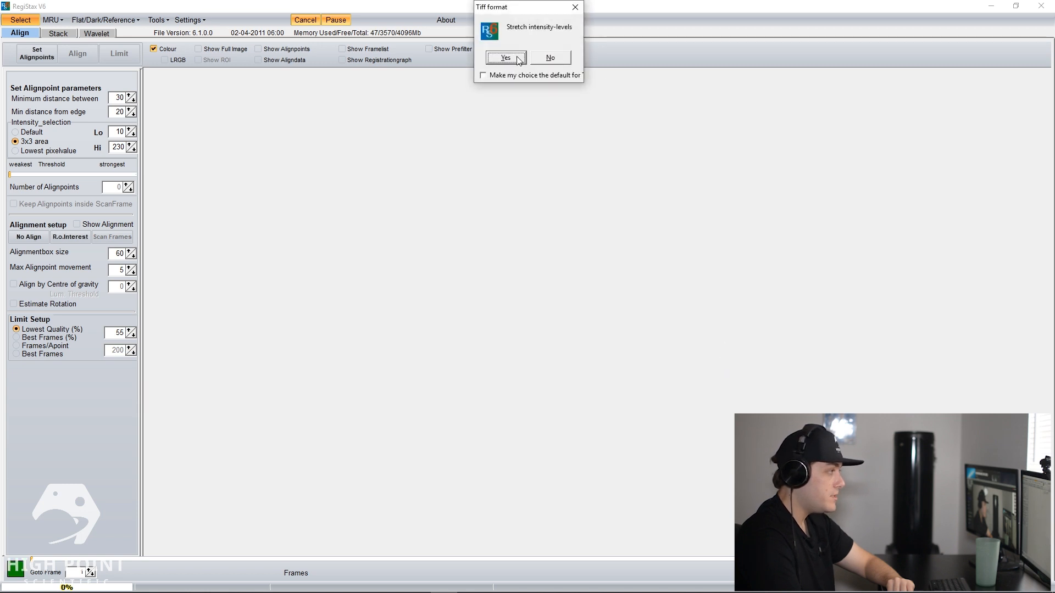
pyautogui.click(505, 57)
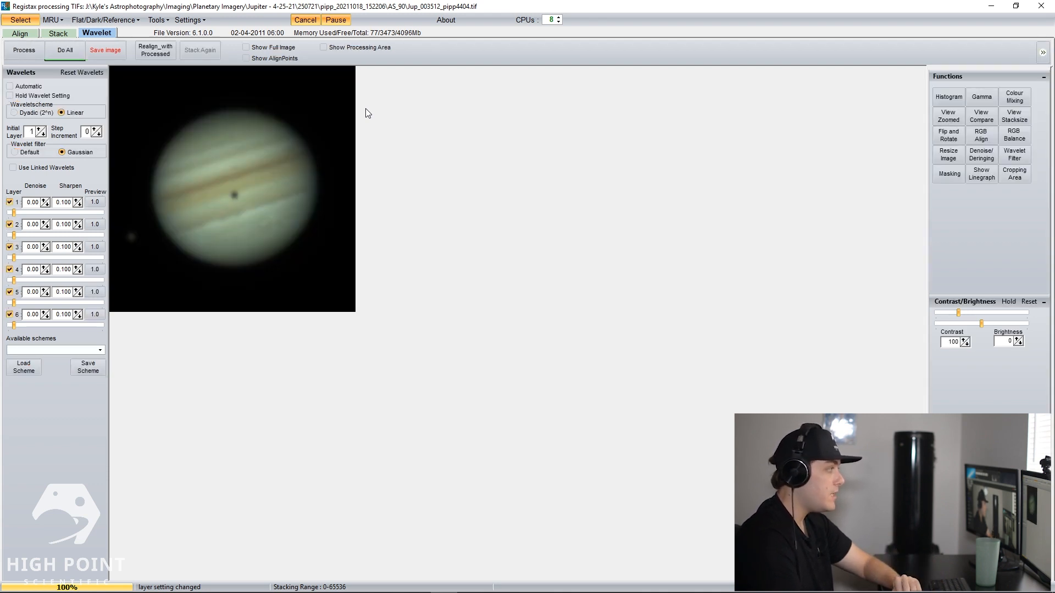
# Step: Show Jupiter at full size and raise wavelet sharpening on layers 1 through 6, strongest on layer 1
pyautogui.click(246, 47)
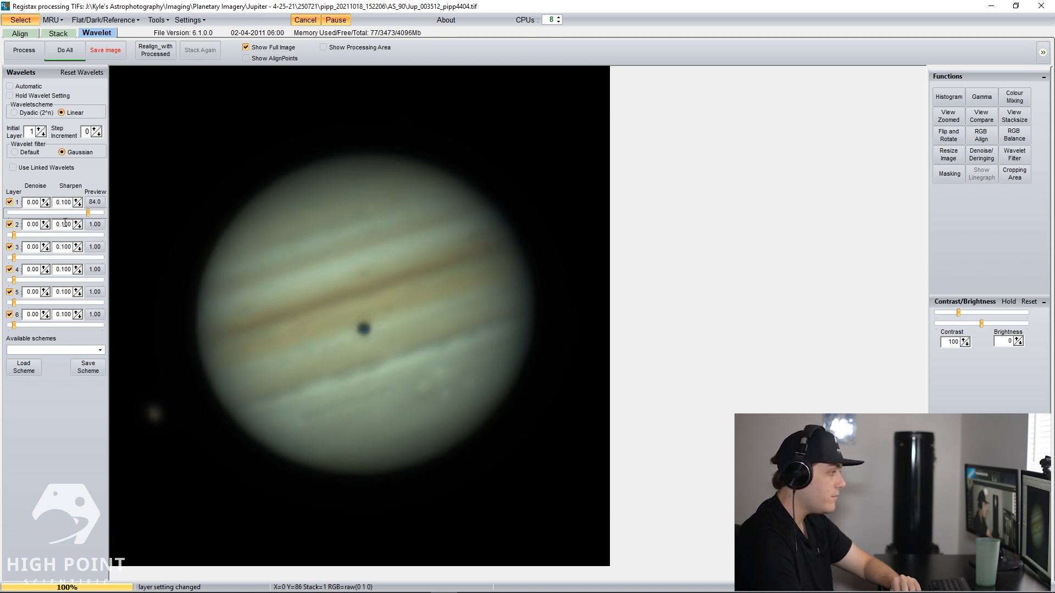
pyautogui.moveTo(12, 237); pyautogui.dragTo(38, 238)
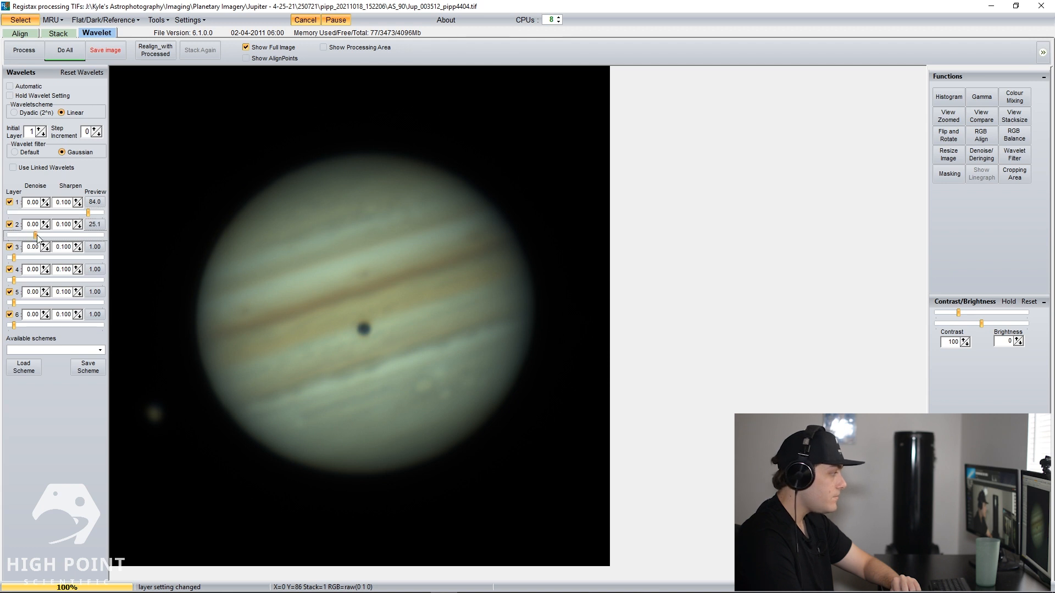
pyautogui.moveTo(36, 235); pyautogui.dragTo(50, 236)
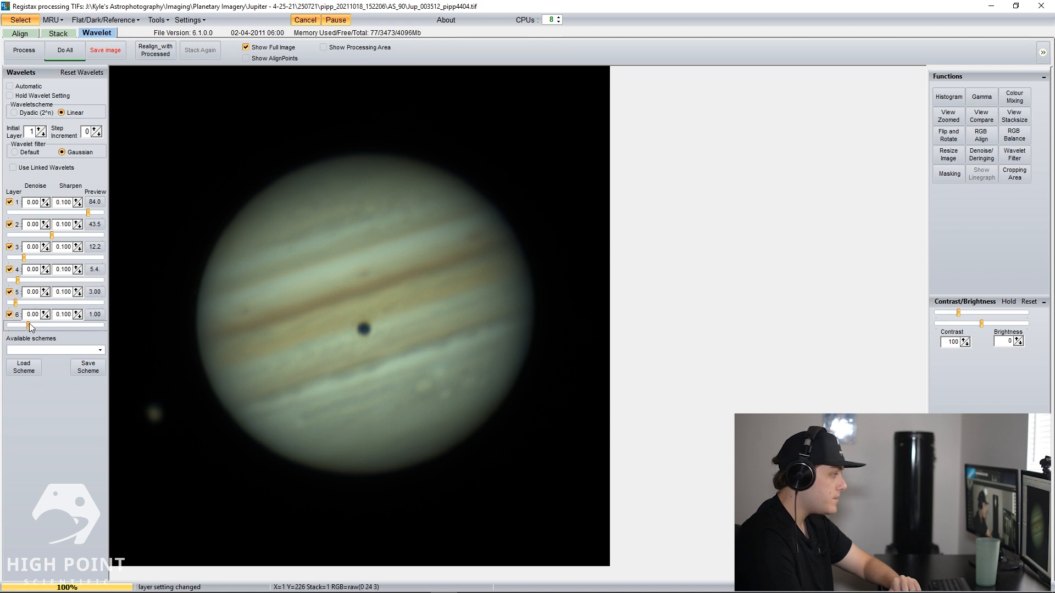
pyautogui.moveTo(30, 327); pyautogui.dragTo(9, 326)
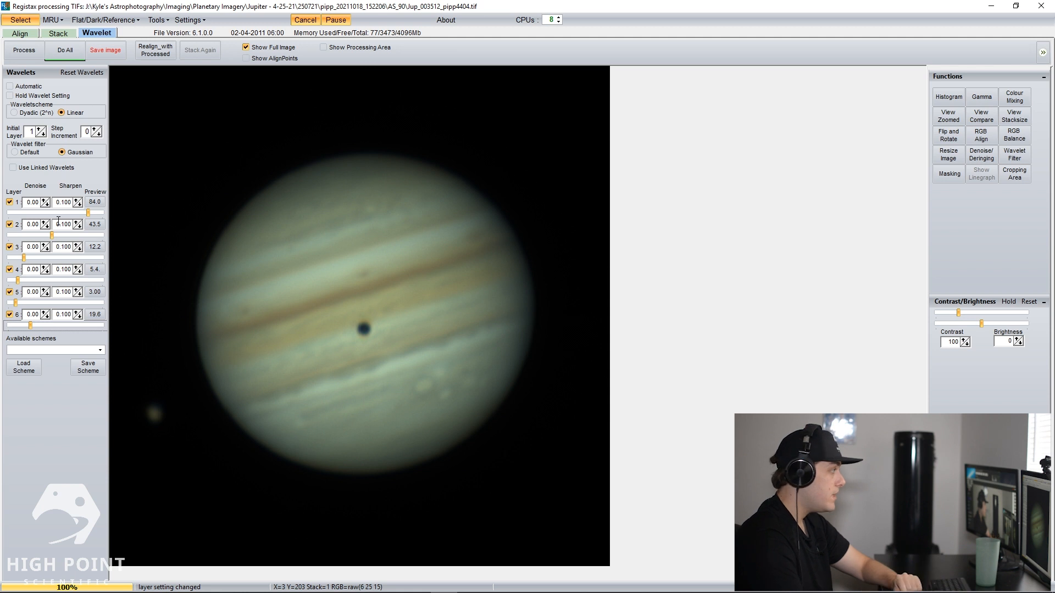
# Step: Apply the wavelet settings to the whole Jupiter image with Do All
pyautogui.click(65, 50)
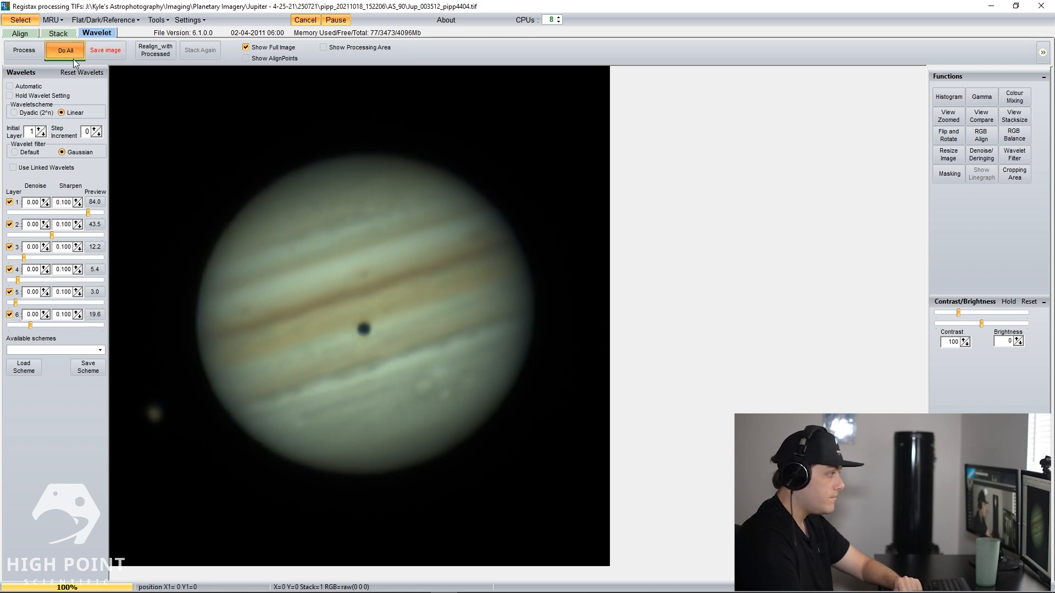
pyautogui.click(65, 49)
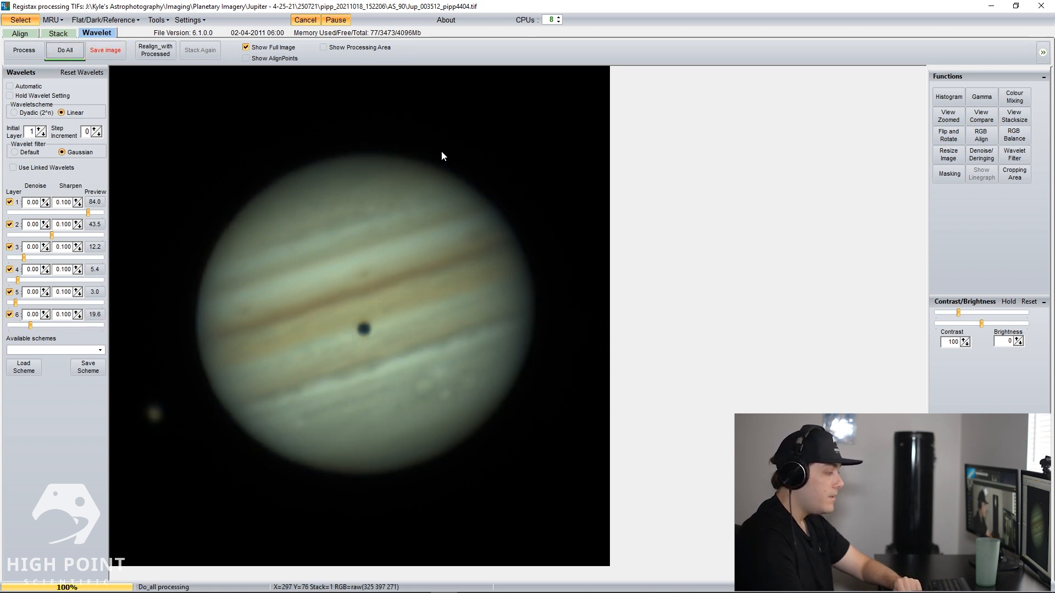
pyautogui.moveTo(444, 159)
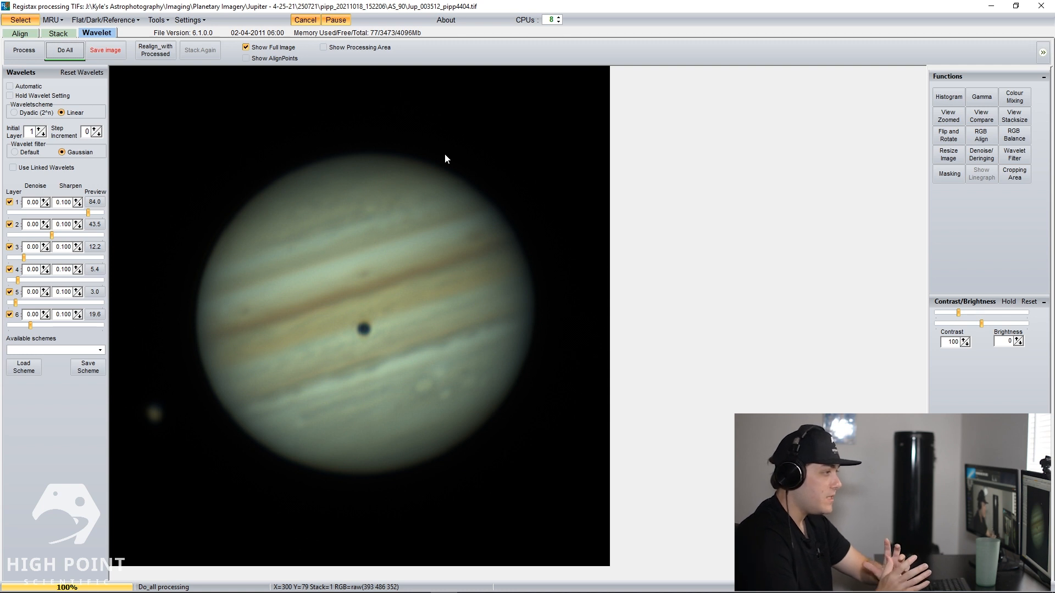
pyautogui.moveTo(637, 143)
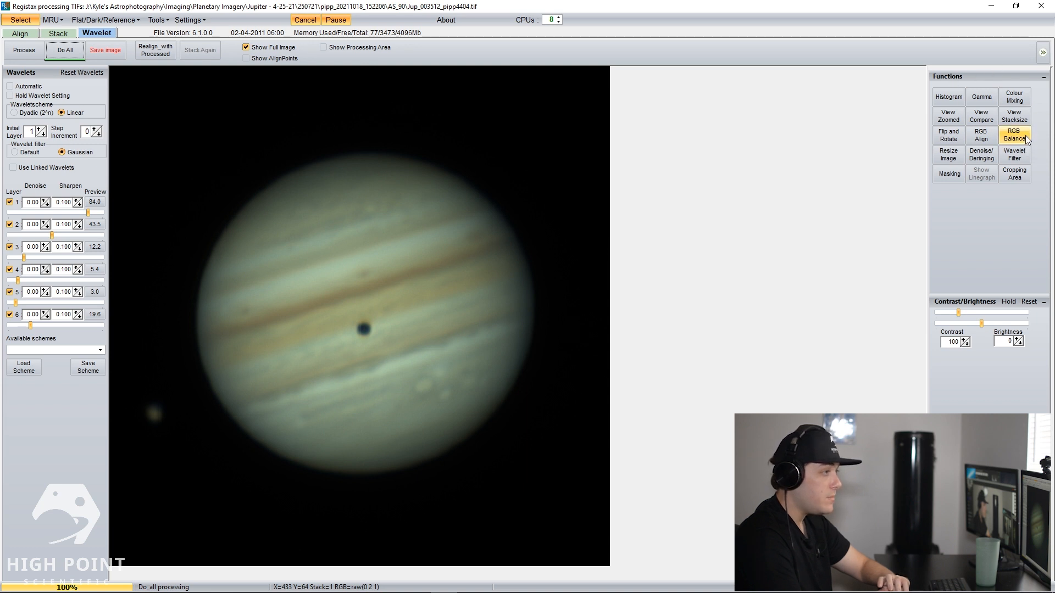
# Step: Auto-balance Jupiter's red, green and blue channels in RGB Balance and close the HistoRGB panel
pyautogui.click(1014, 134)
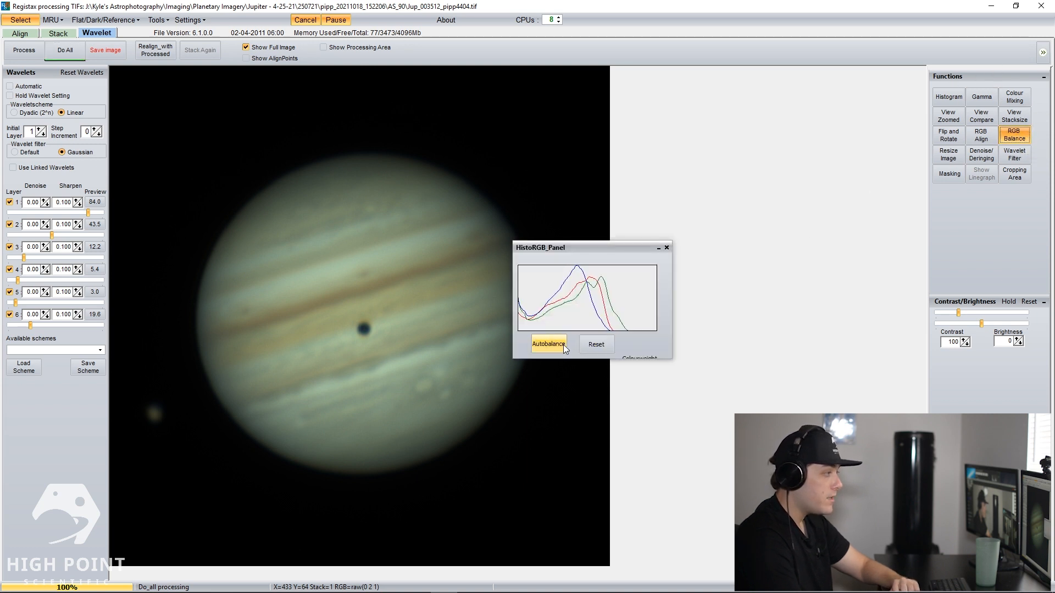
pyautogui.click(548, 344)
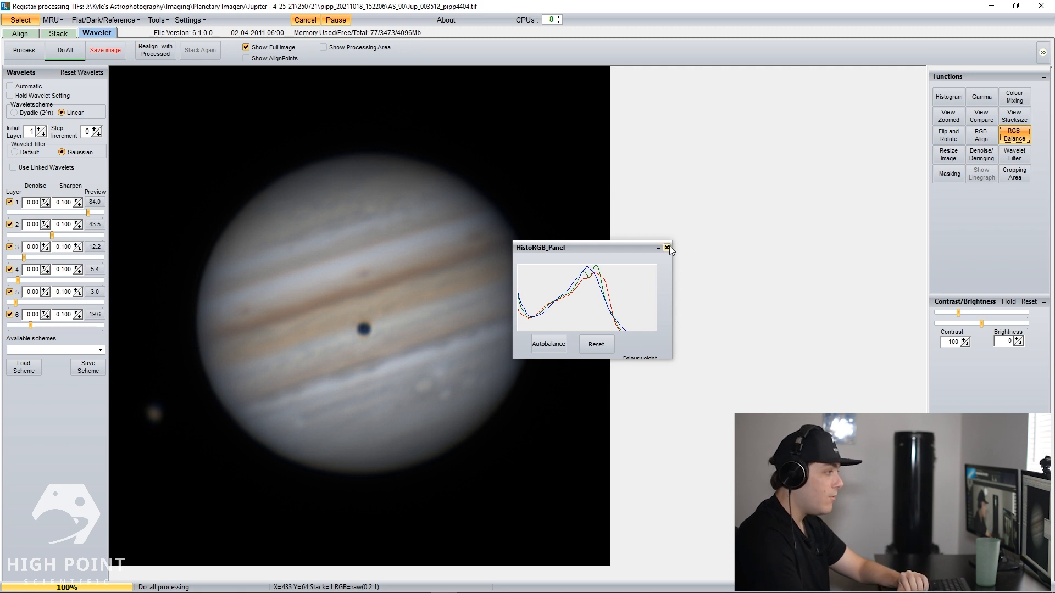
pyautogui.click(666, 248)
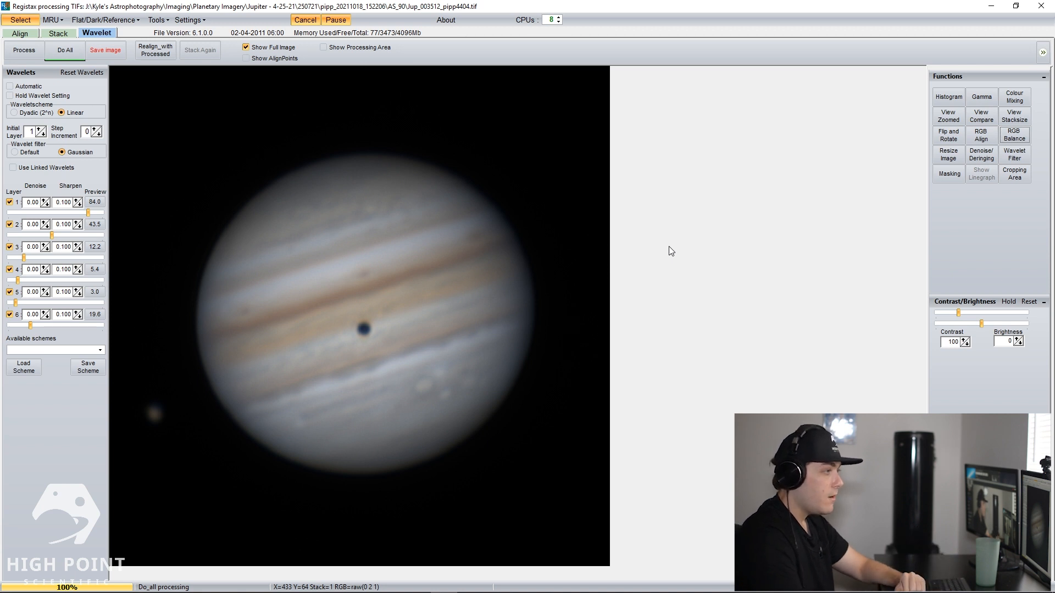
# Step: Start RGB Align and mark the alignment area covering the whole planet
pyautogui.click(982, 135)
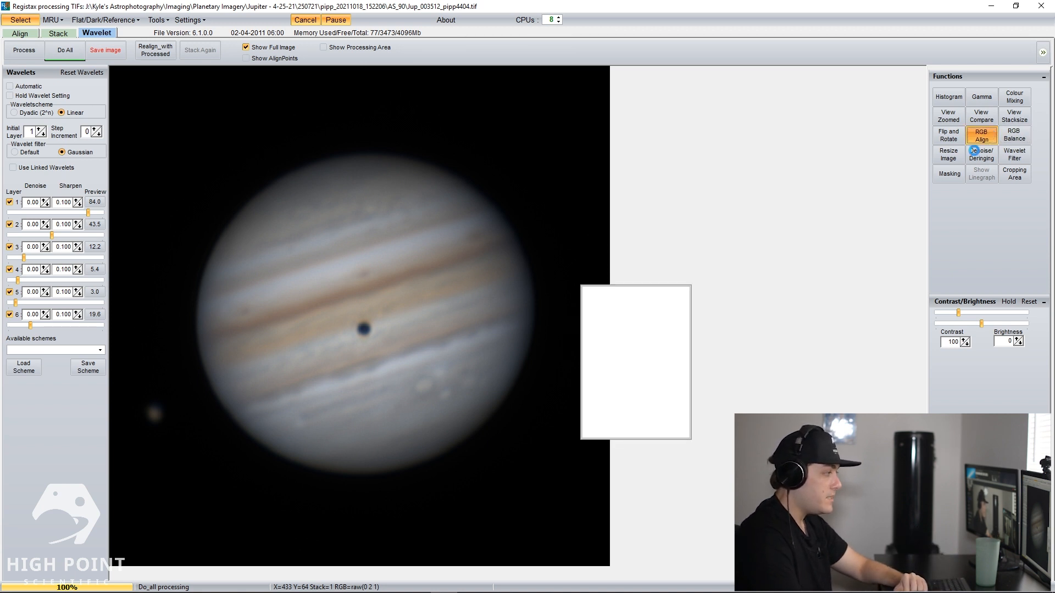
pyautogui.click(980, 134)
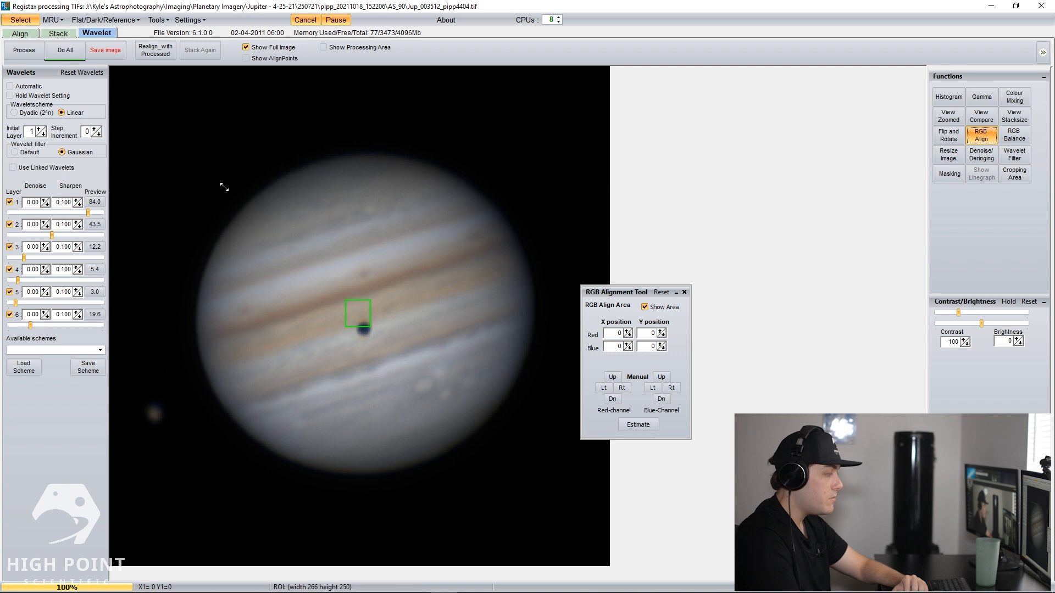
pyautogui.moveTo(358, 326); pyautogui.dragTo(422, 384)
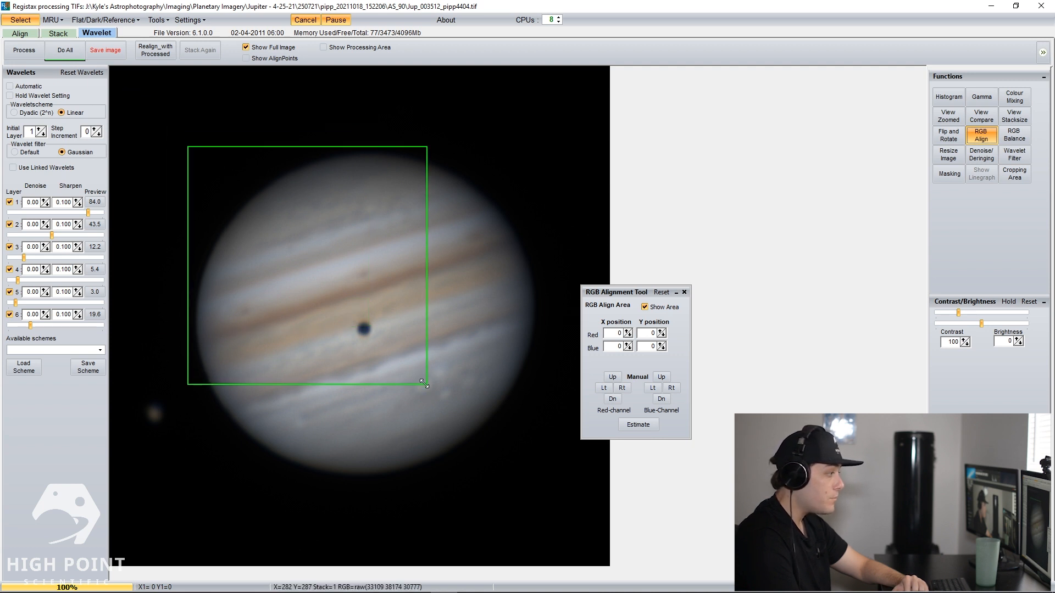
pyautogui.moveTo(424, 384); pyautogui.dragTo(545, 488)
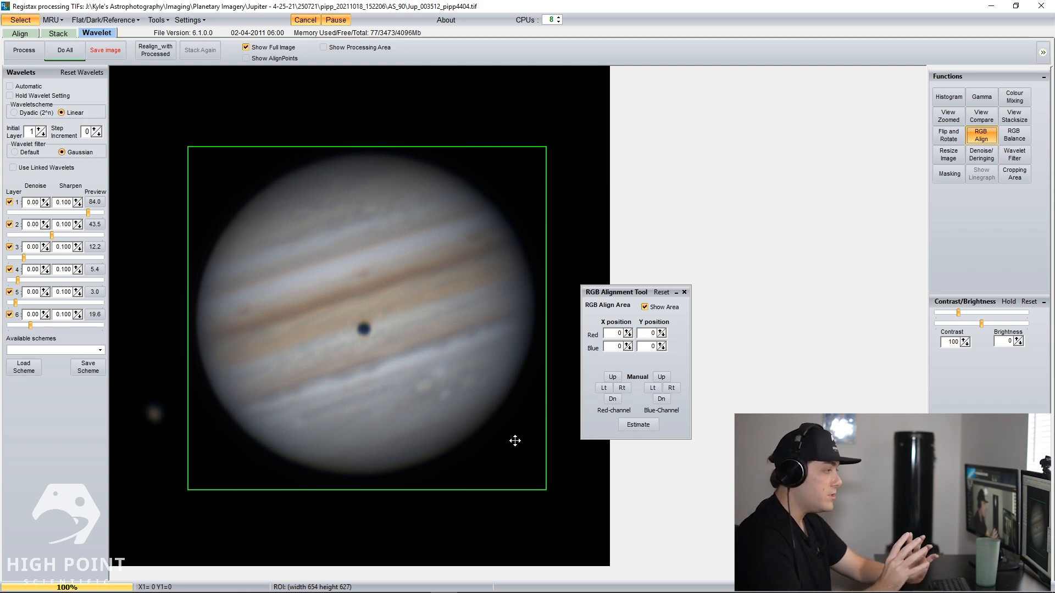
# Step: Estimate the red and blue channel offsets against green and close the RGB Alignment Tool
pyautogui.click(638, 424)
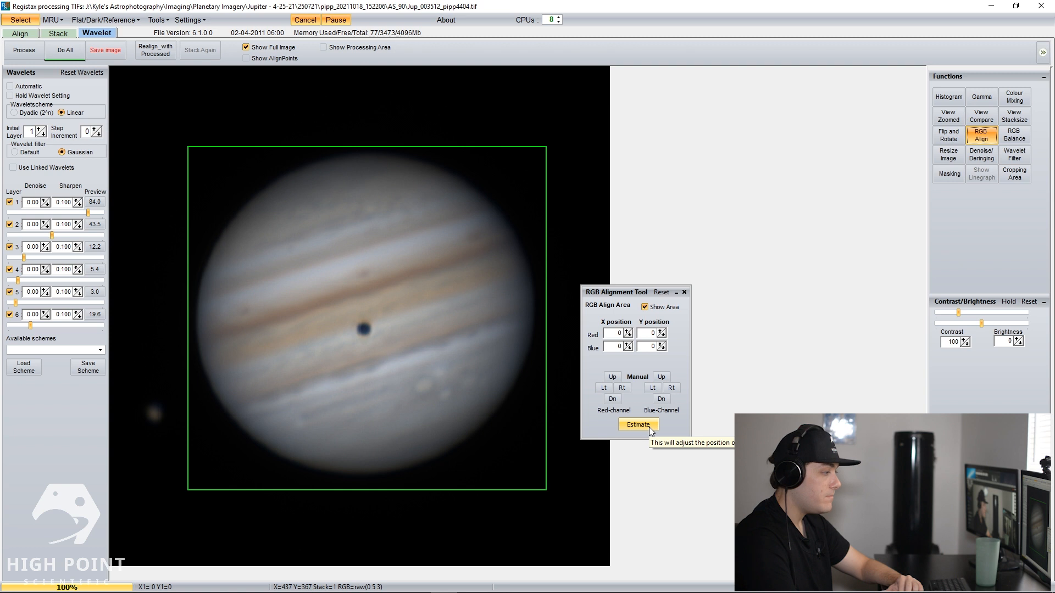
pyautogui.click(638, 424)
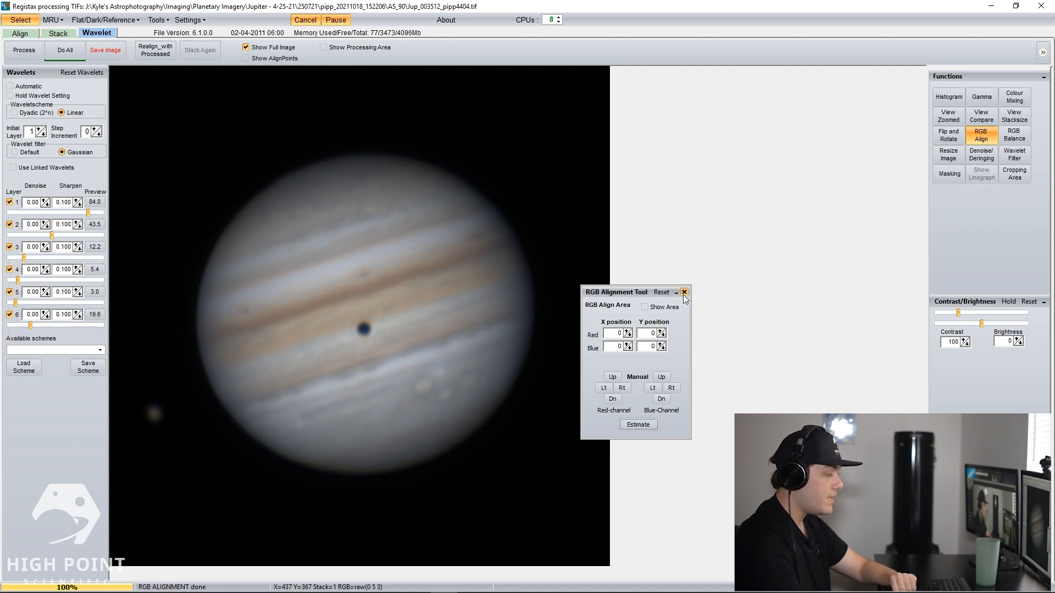
pyautogui.click(685, 292)
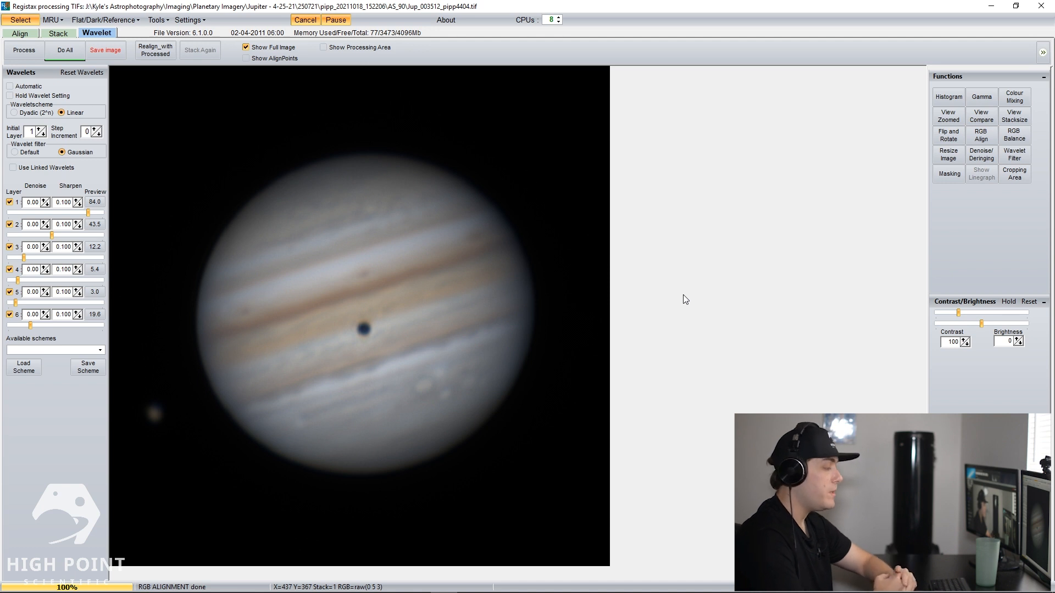